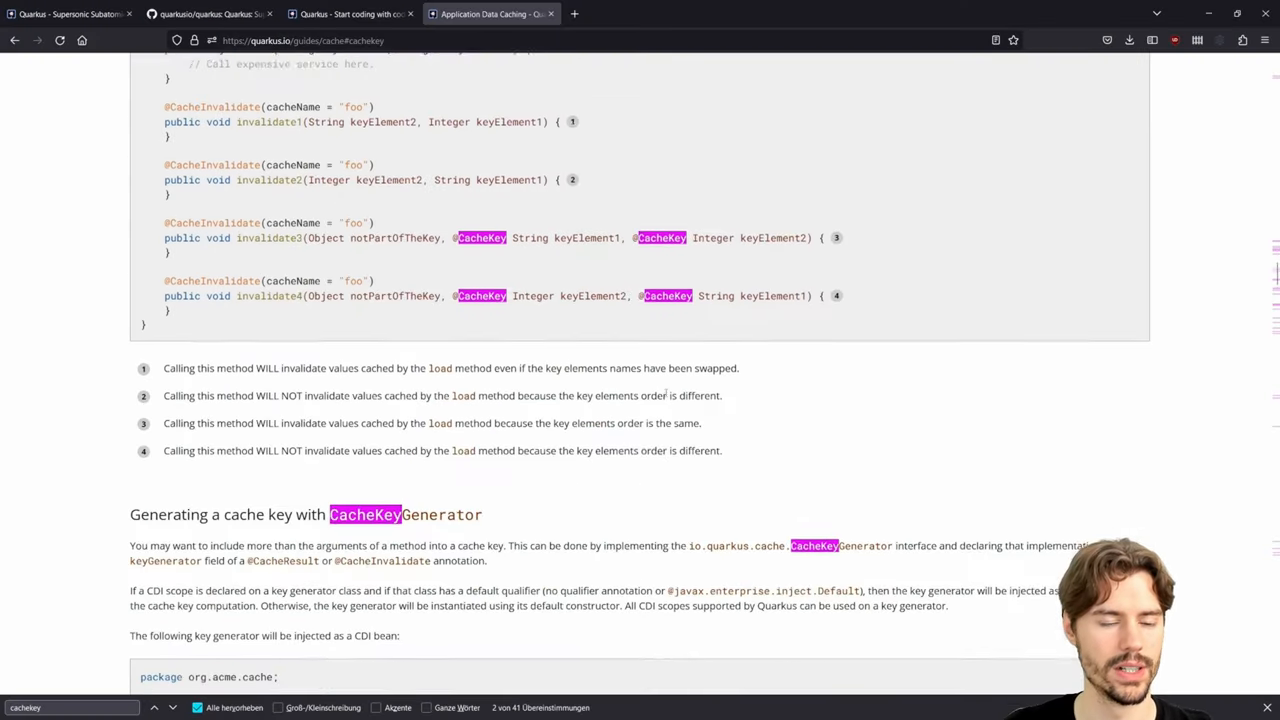
- Scroll to the CacheKeyGenerator section and highlight methodParams in the example key generator
scroll("down", 3)
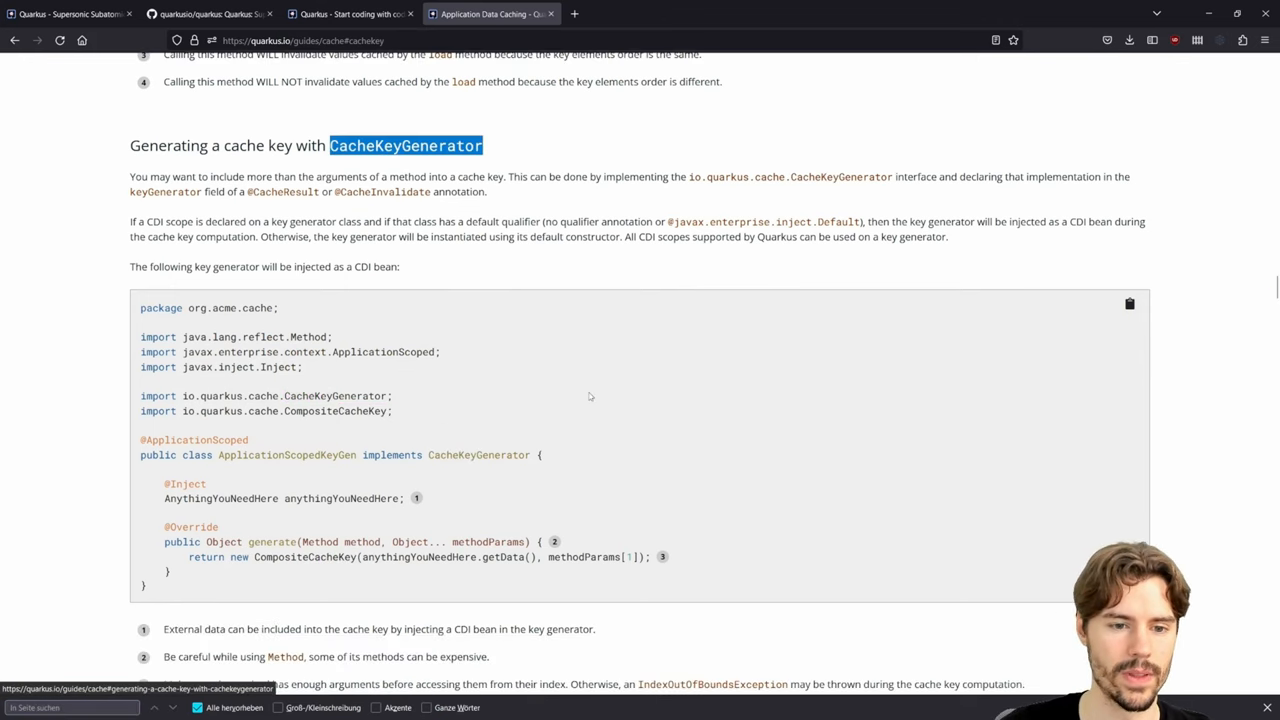
scroll("down", 3)
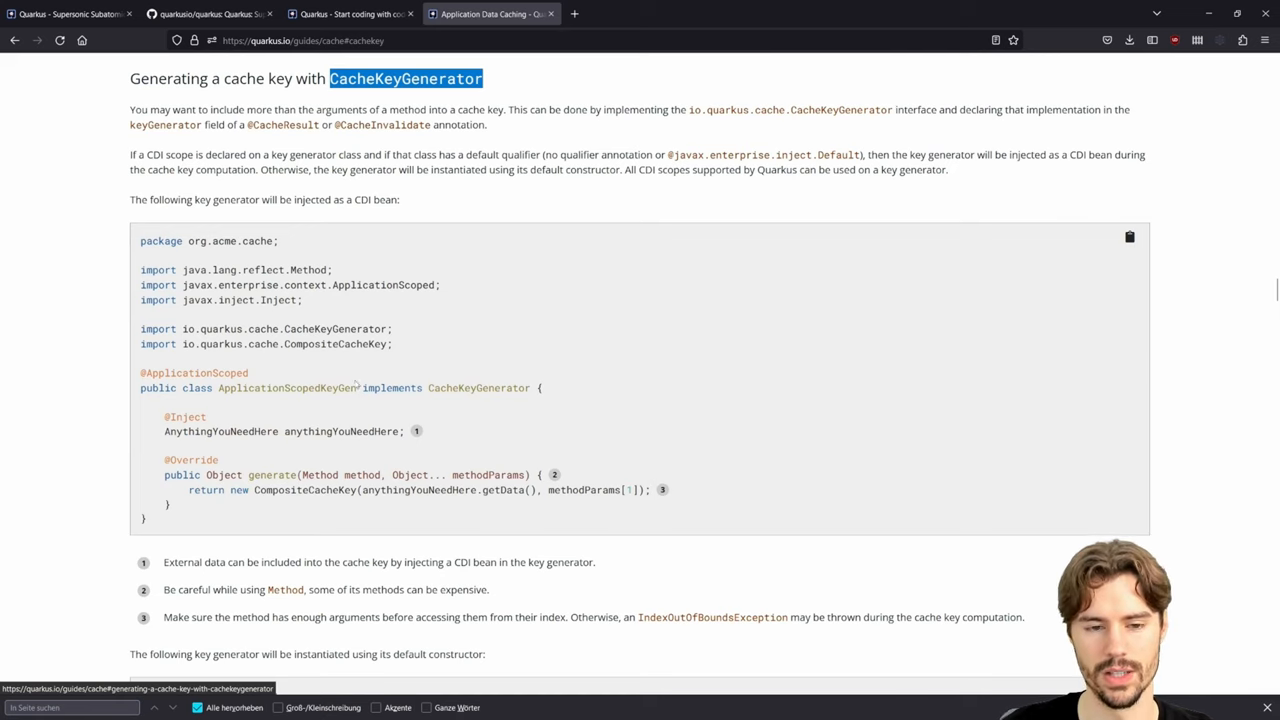
double_click(479, 388)
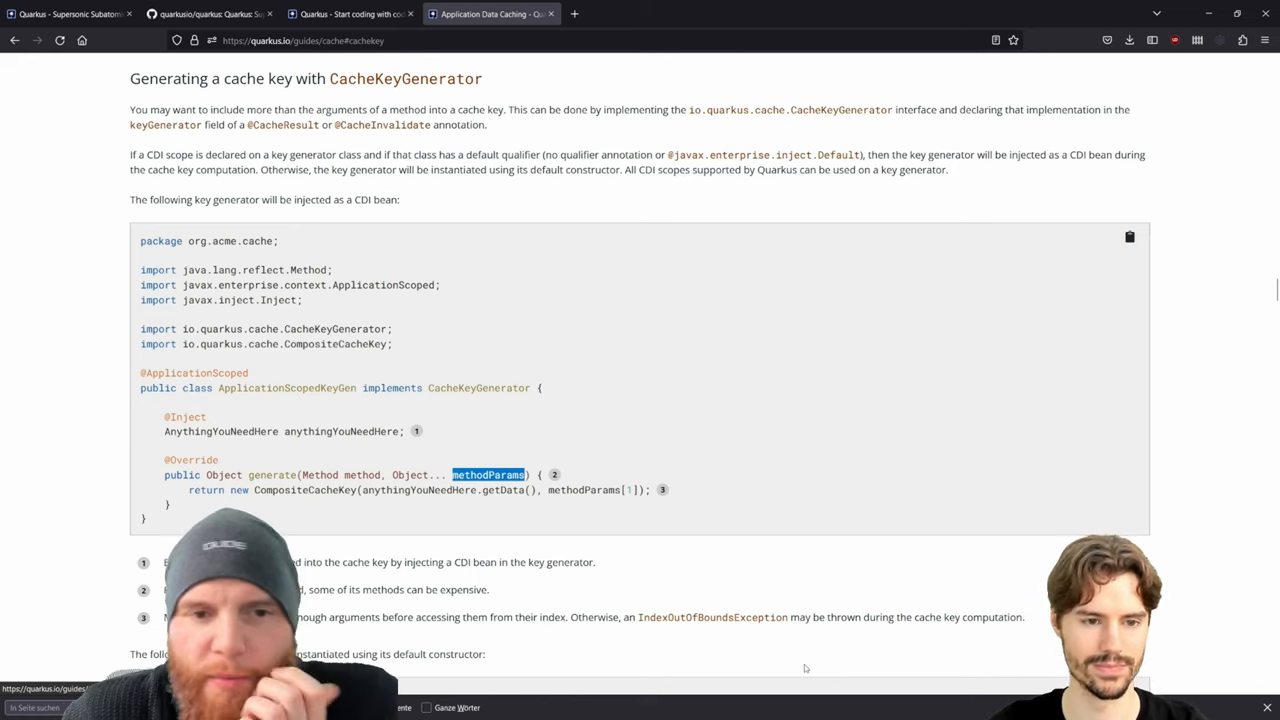
scroll("down", 3)
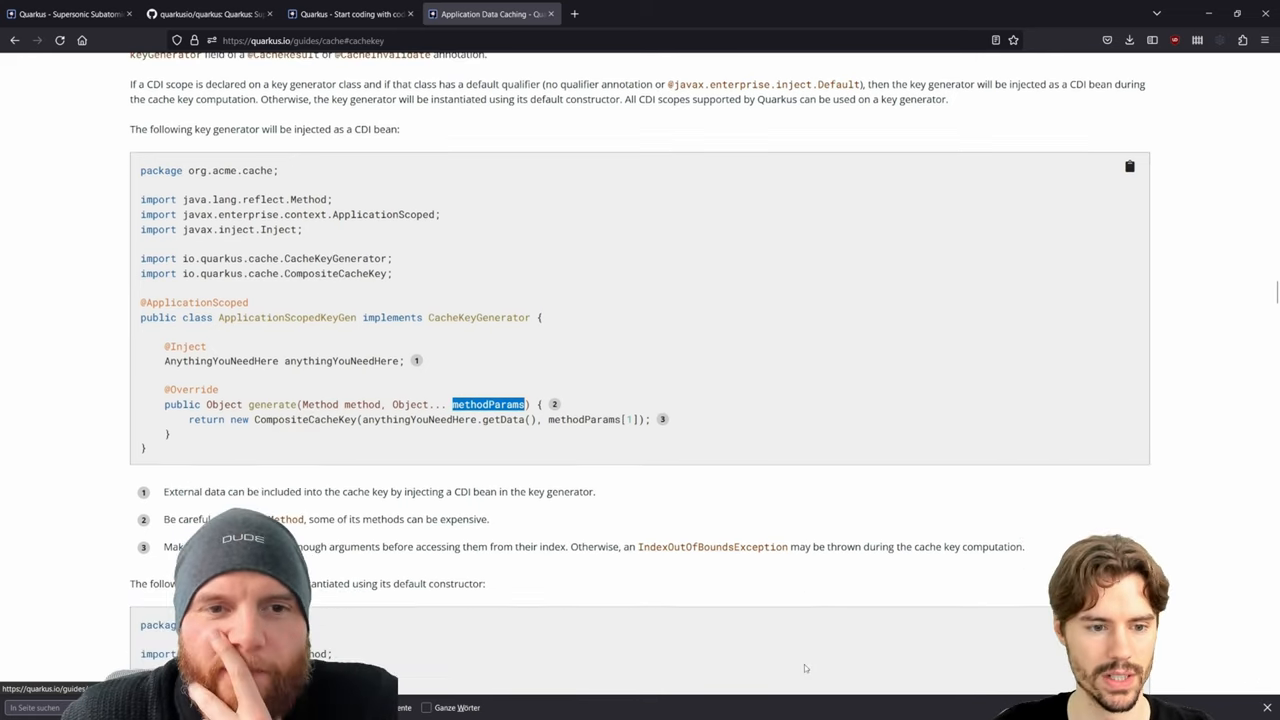
scroll("down", 3)
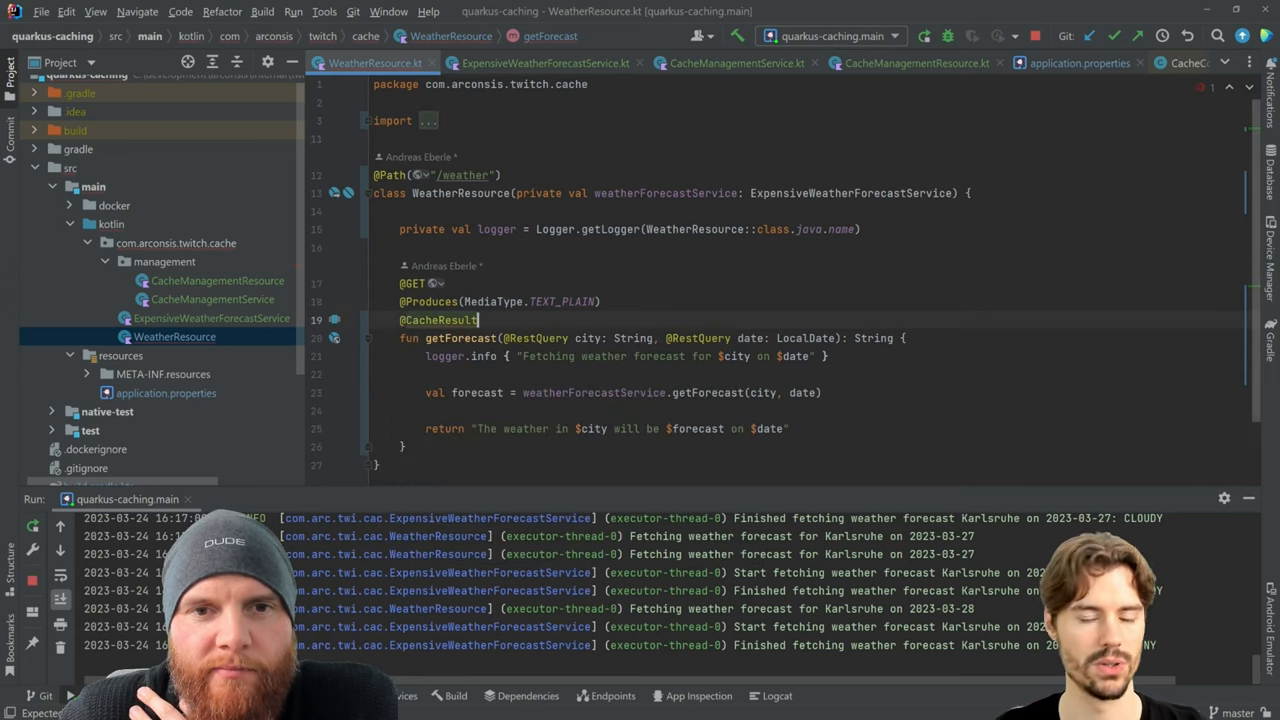
type("(cacheName: \"\")")
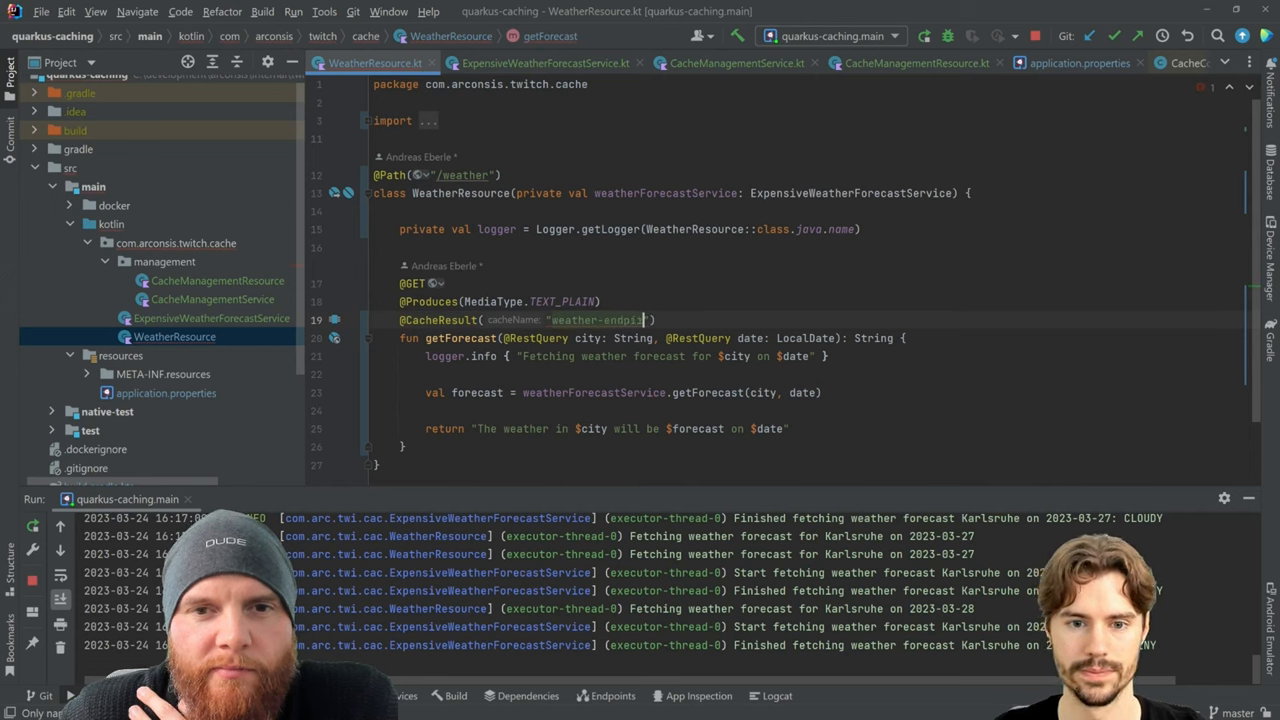
type("oint")
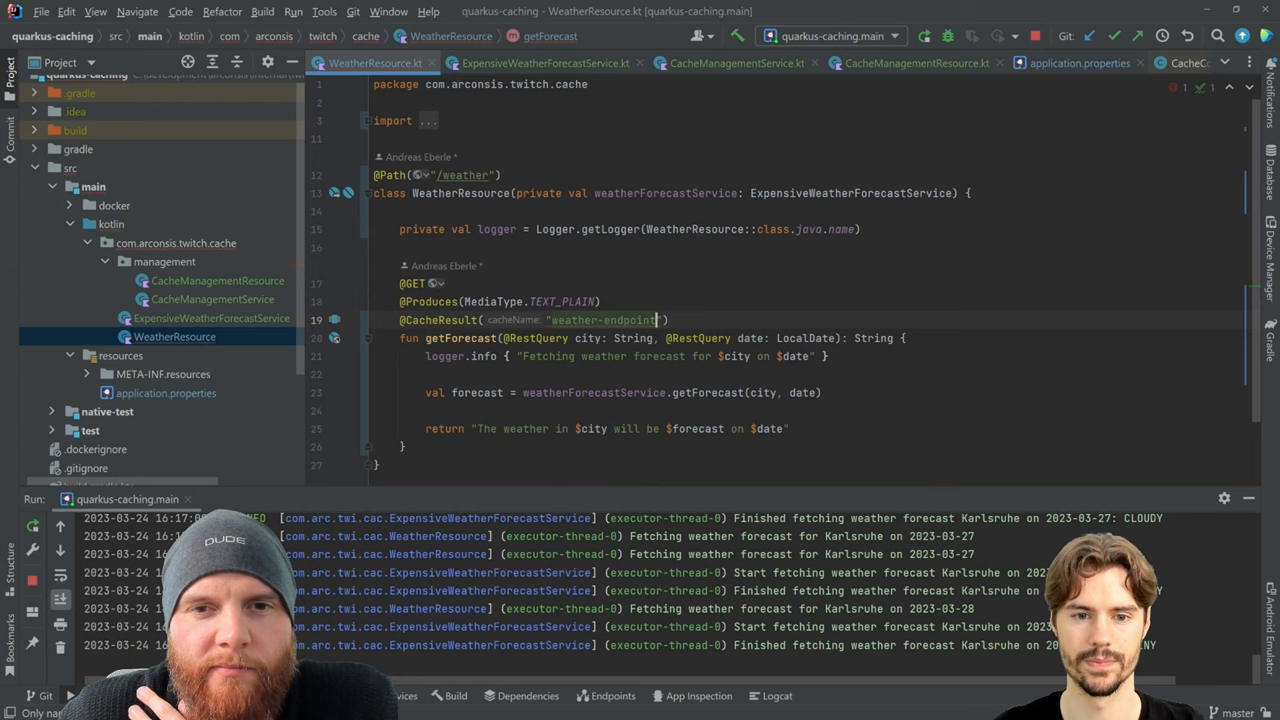
type("cacheName =")
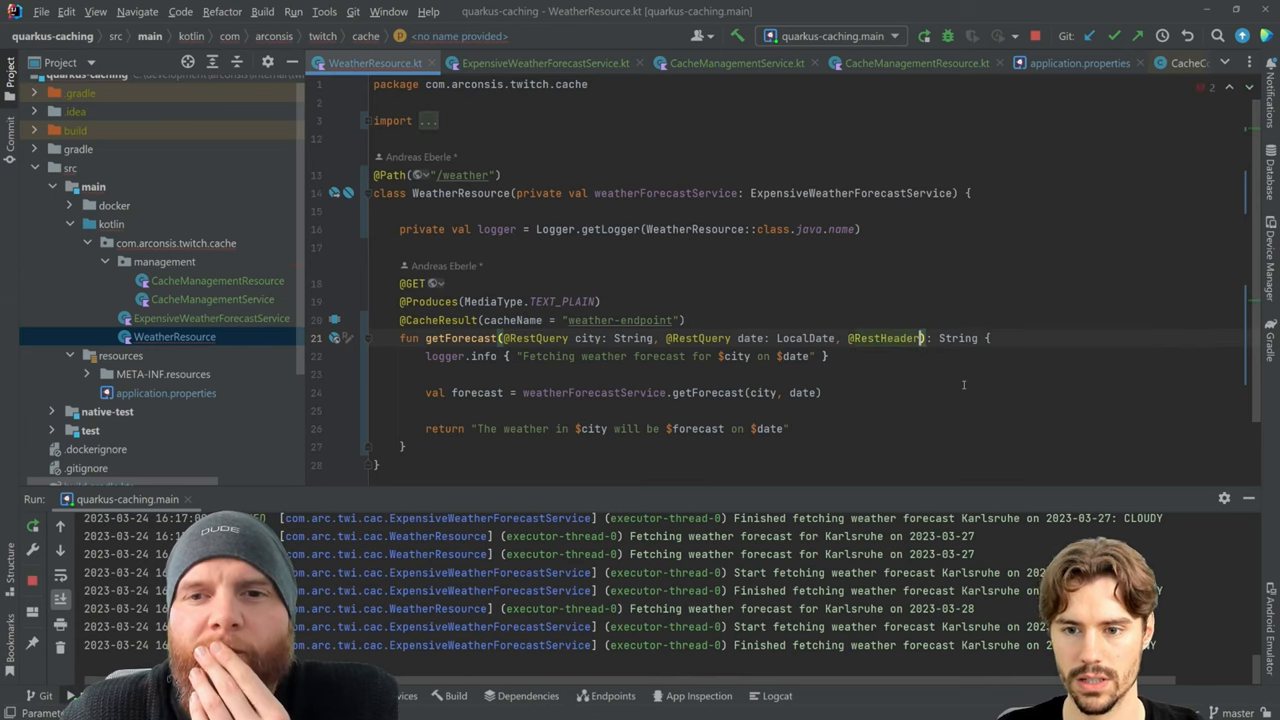
type("userAgent: String")
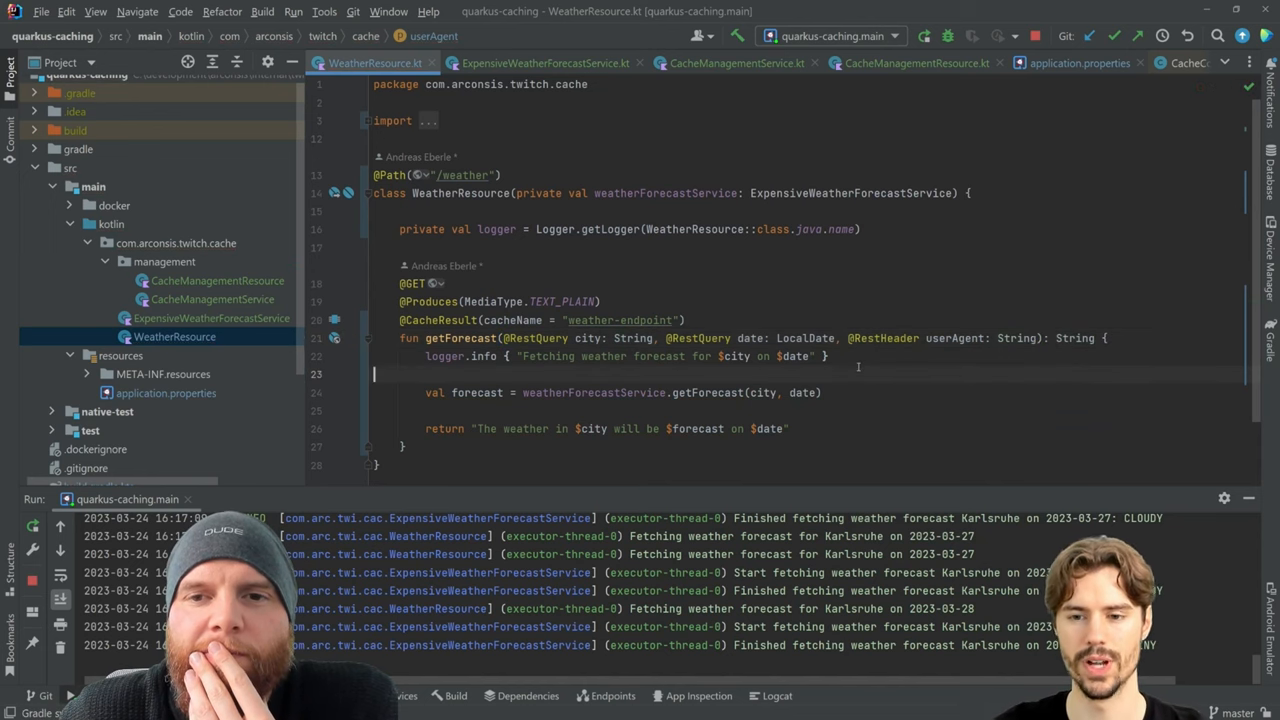
double_click(953, 338)
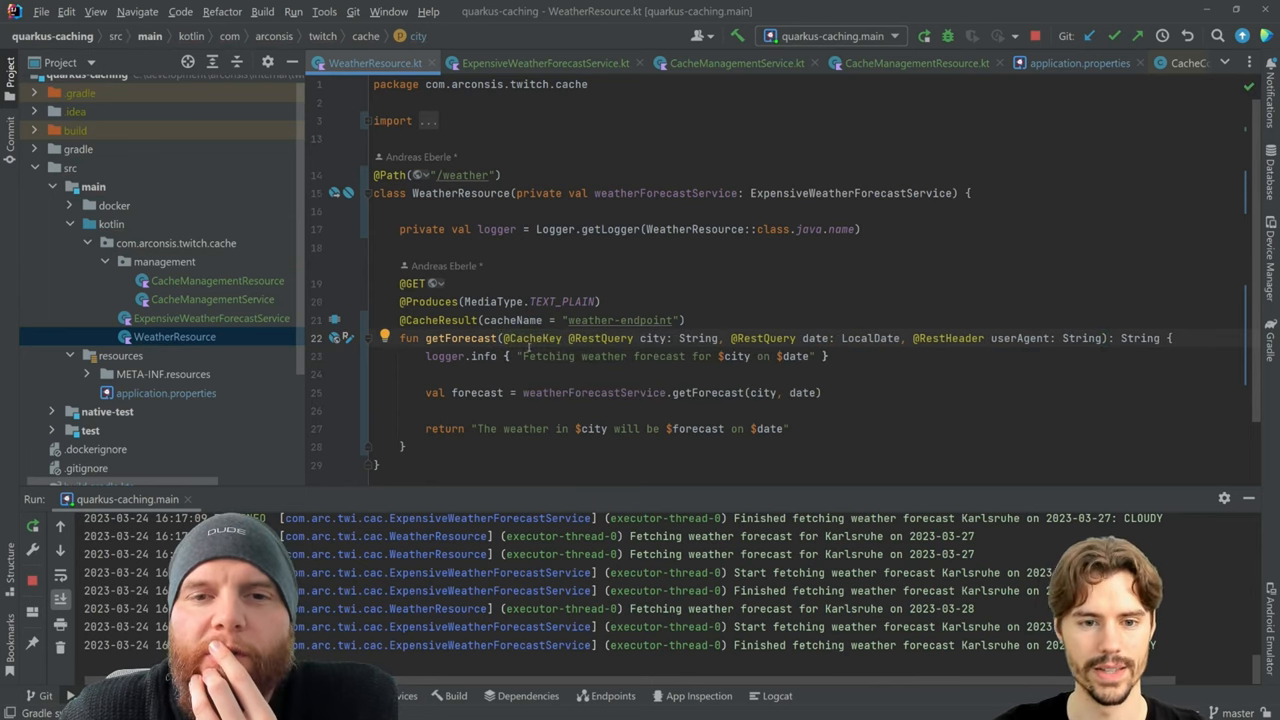
double_click(532, 338)
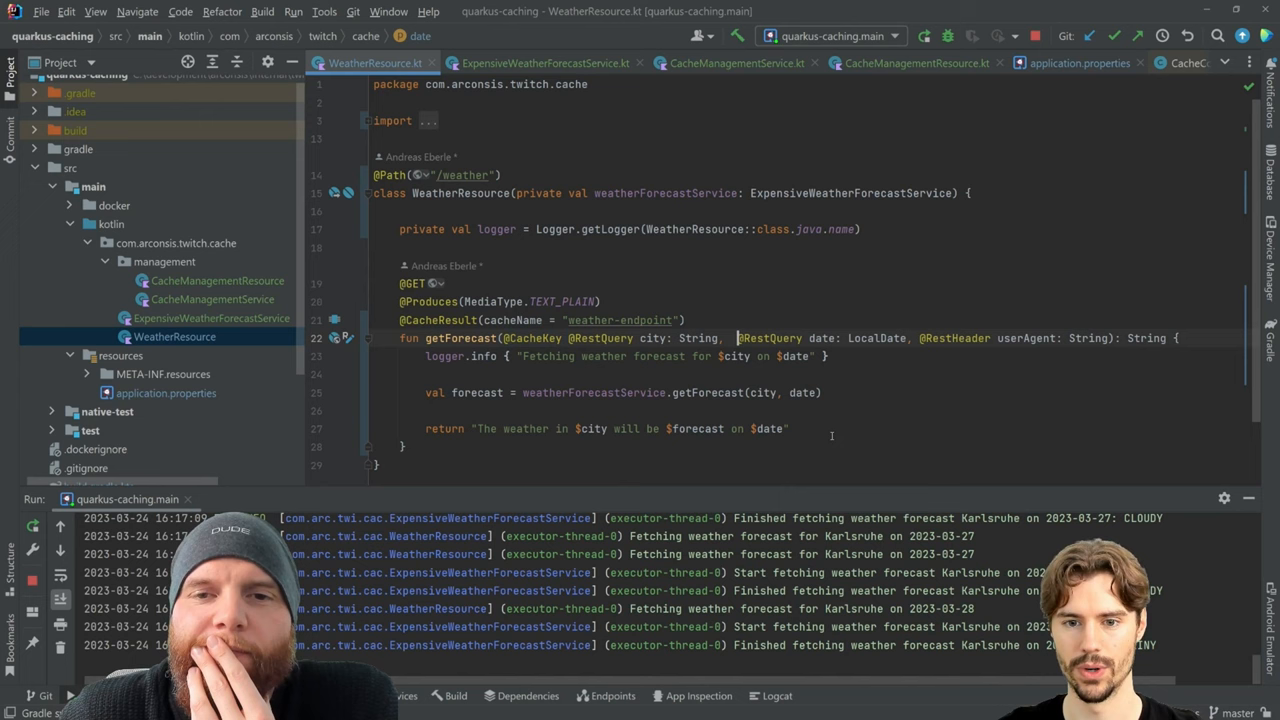
type("@CacheKey @RestQuery date: LocalDate,")
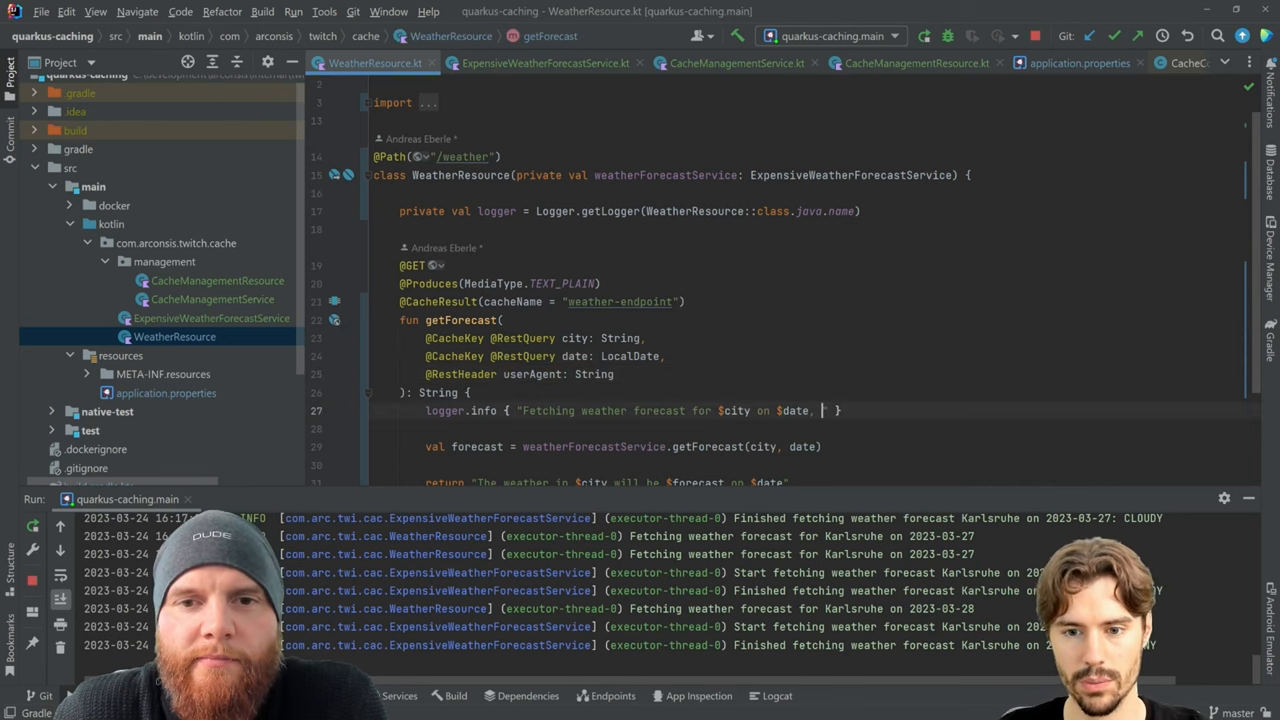
- Append $userAgent to the getForecast logger.info message
type("$u")
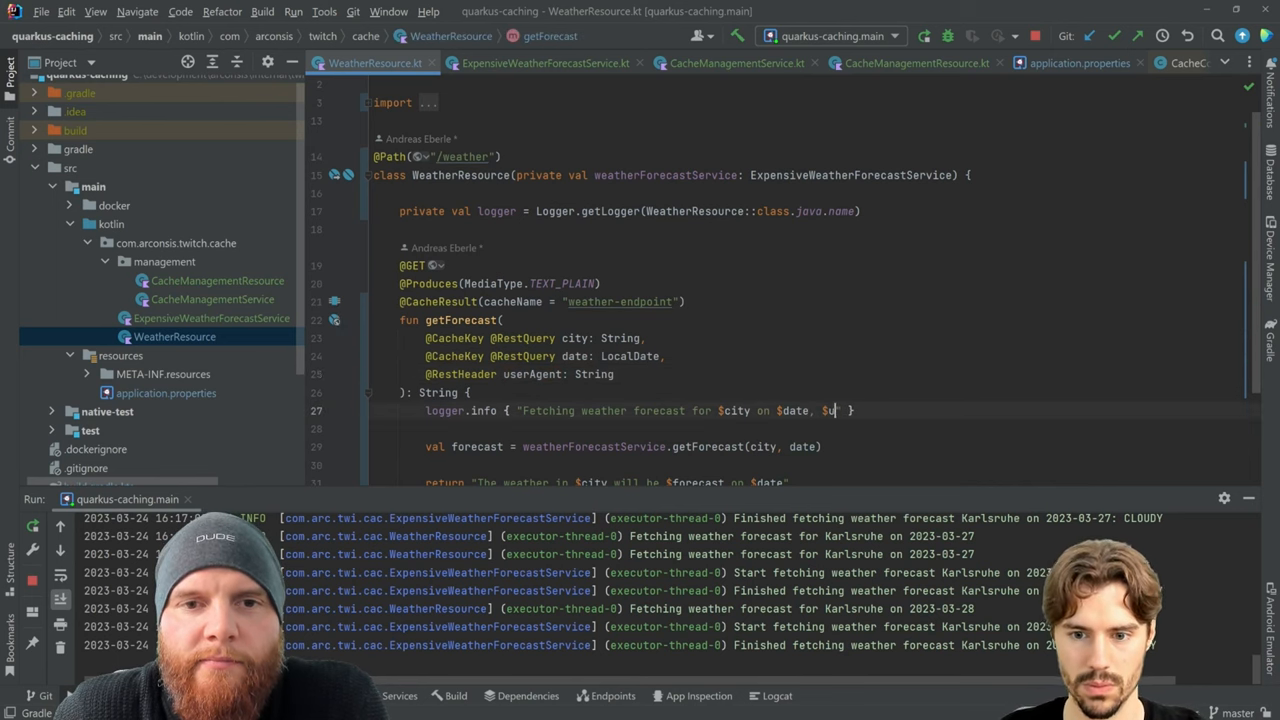
type("serAgent")
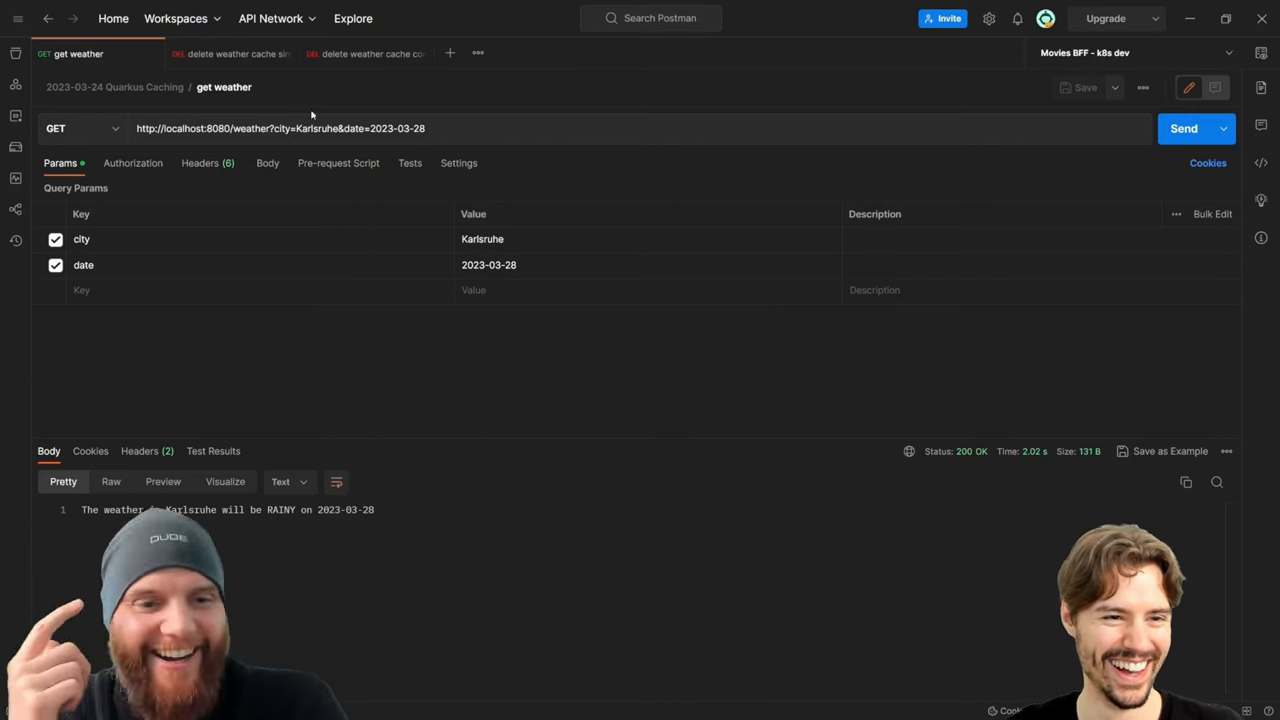
- Add a User-Agent header with value 'something' to the get weather request
left_click(199, 163)
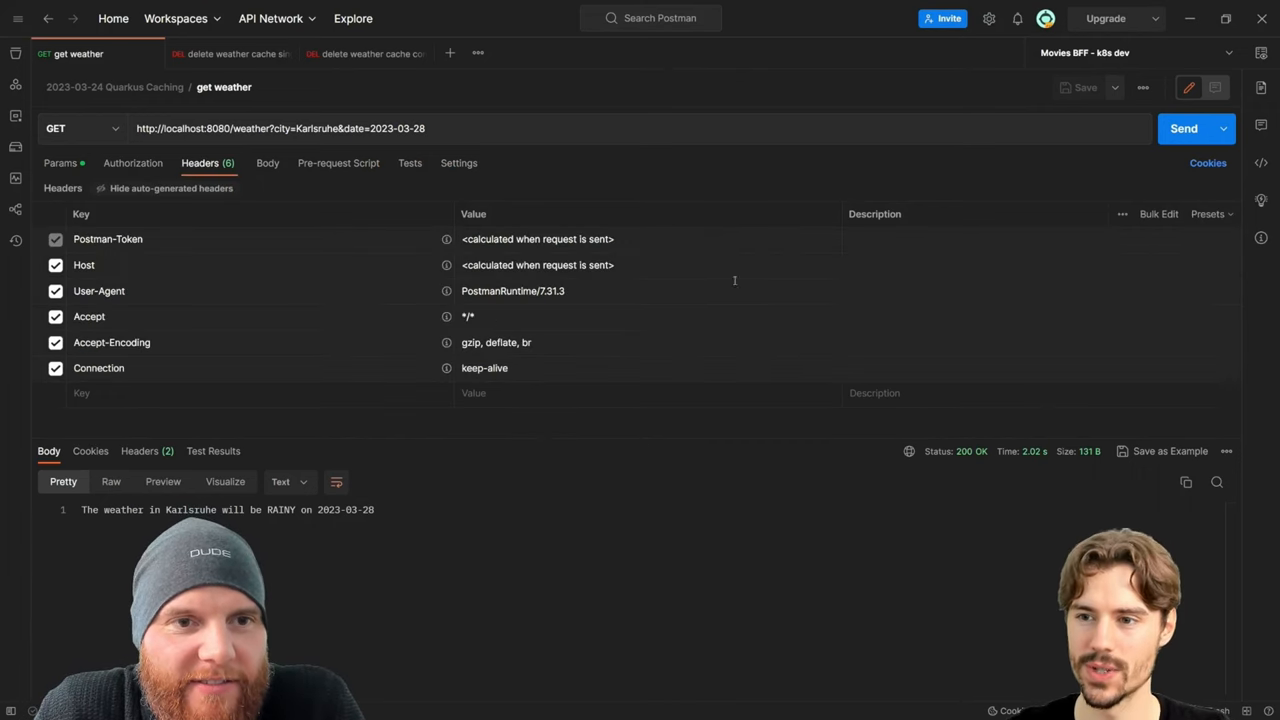
left_click(1184, 128)
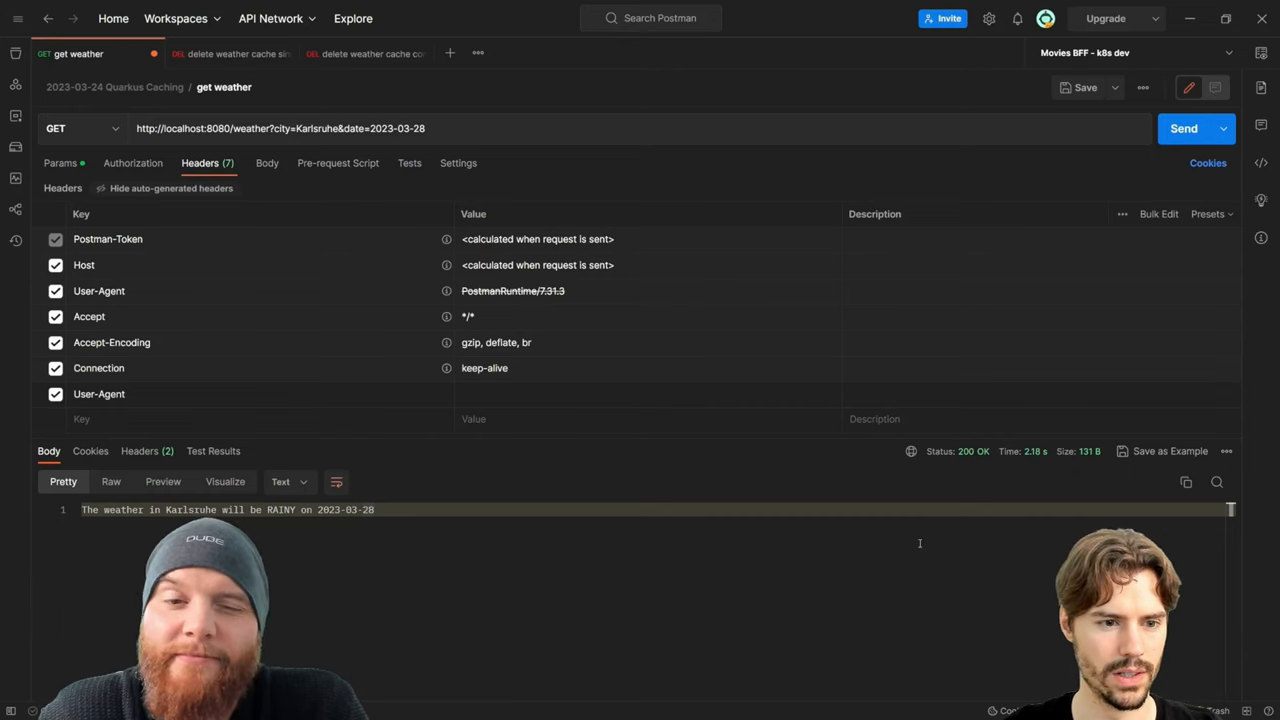
type("sme")
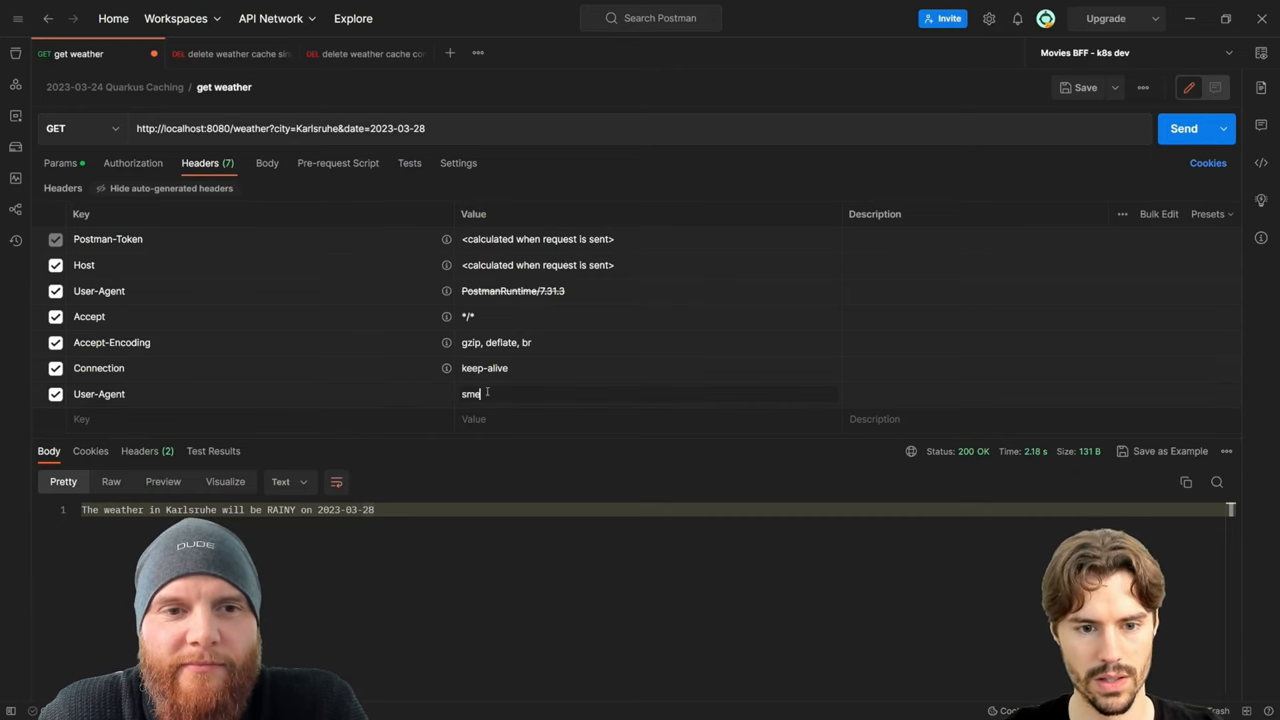
type("something")
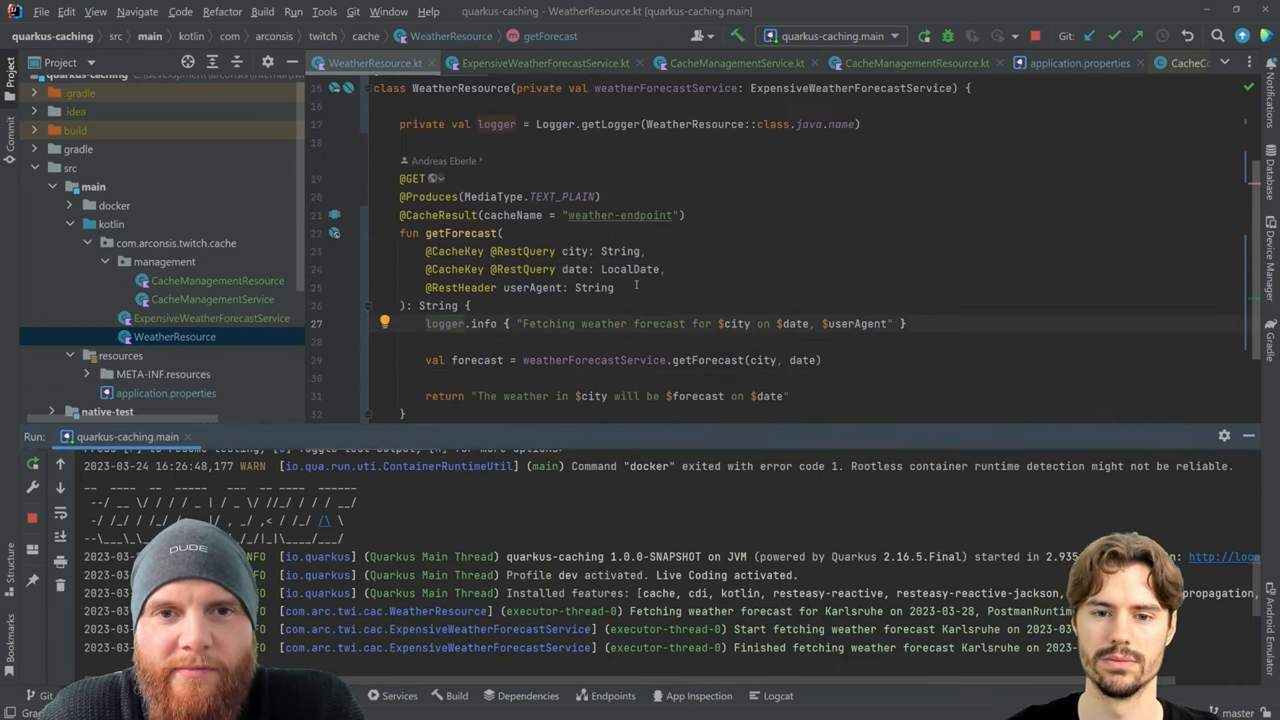
scroll("down", 3)
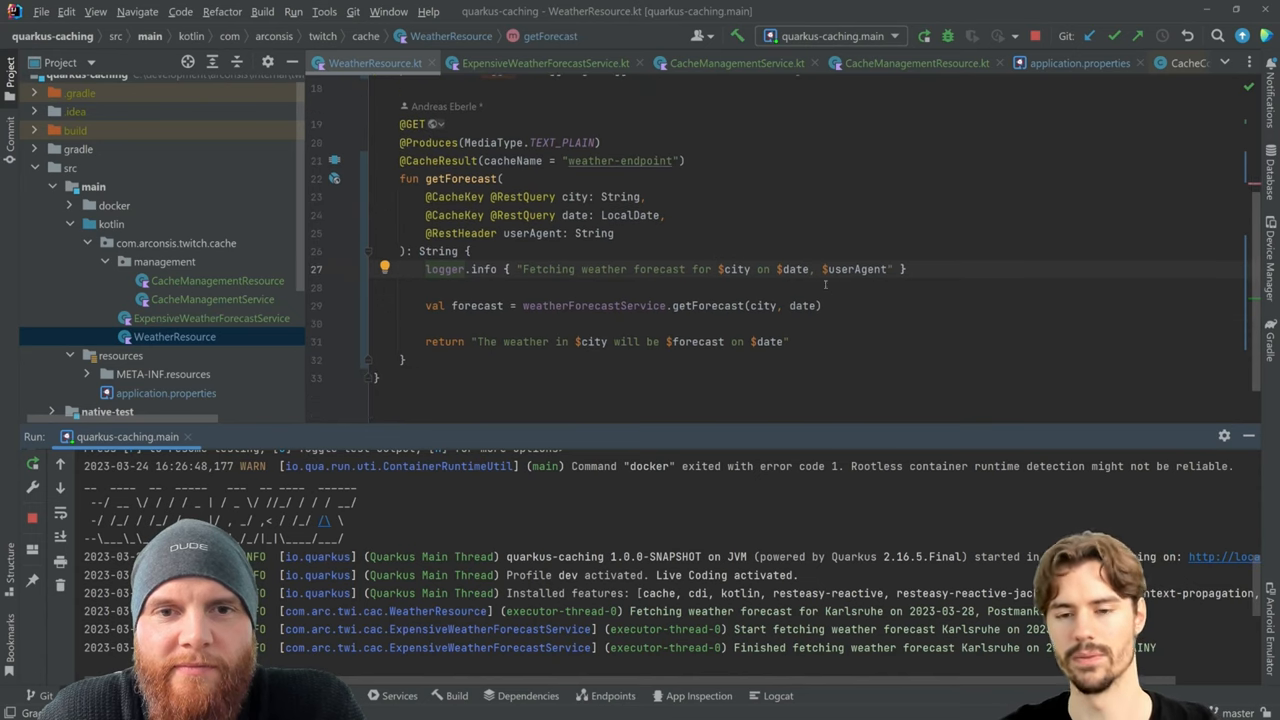
double_click(855, 268)
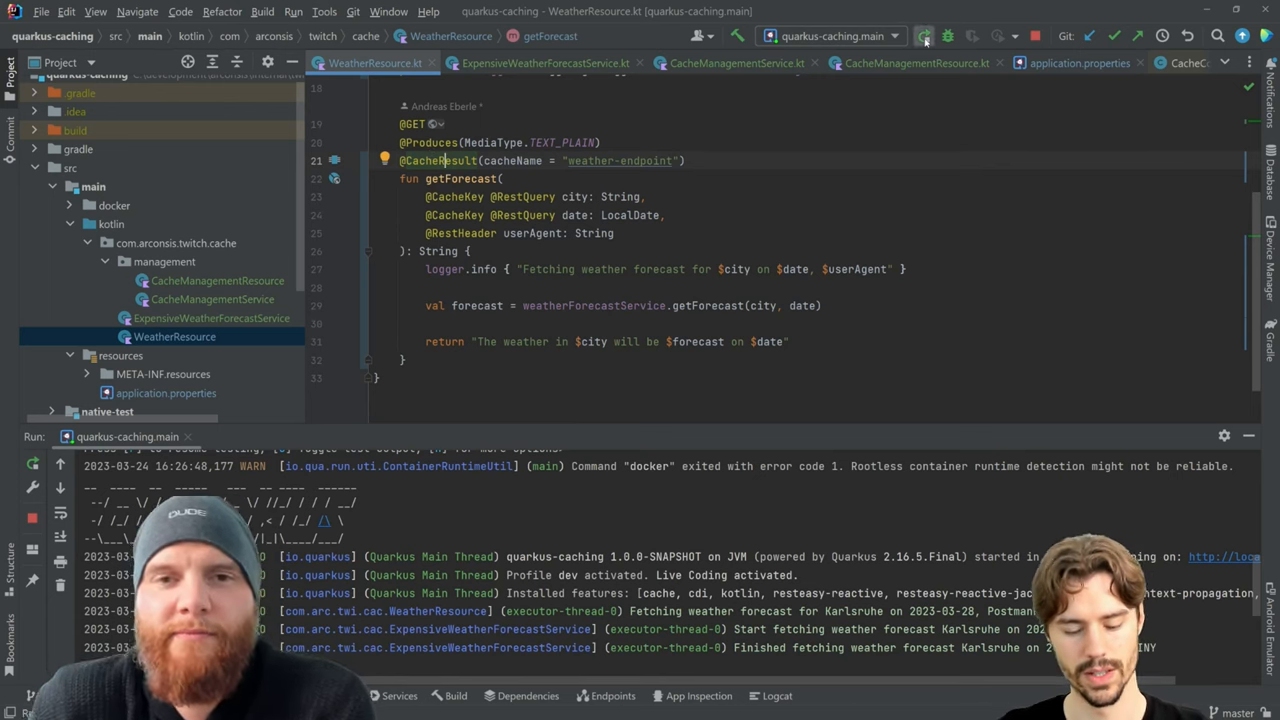
- Rerun quarkus-caching.main from the toolbar
left_click(923, 36)
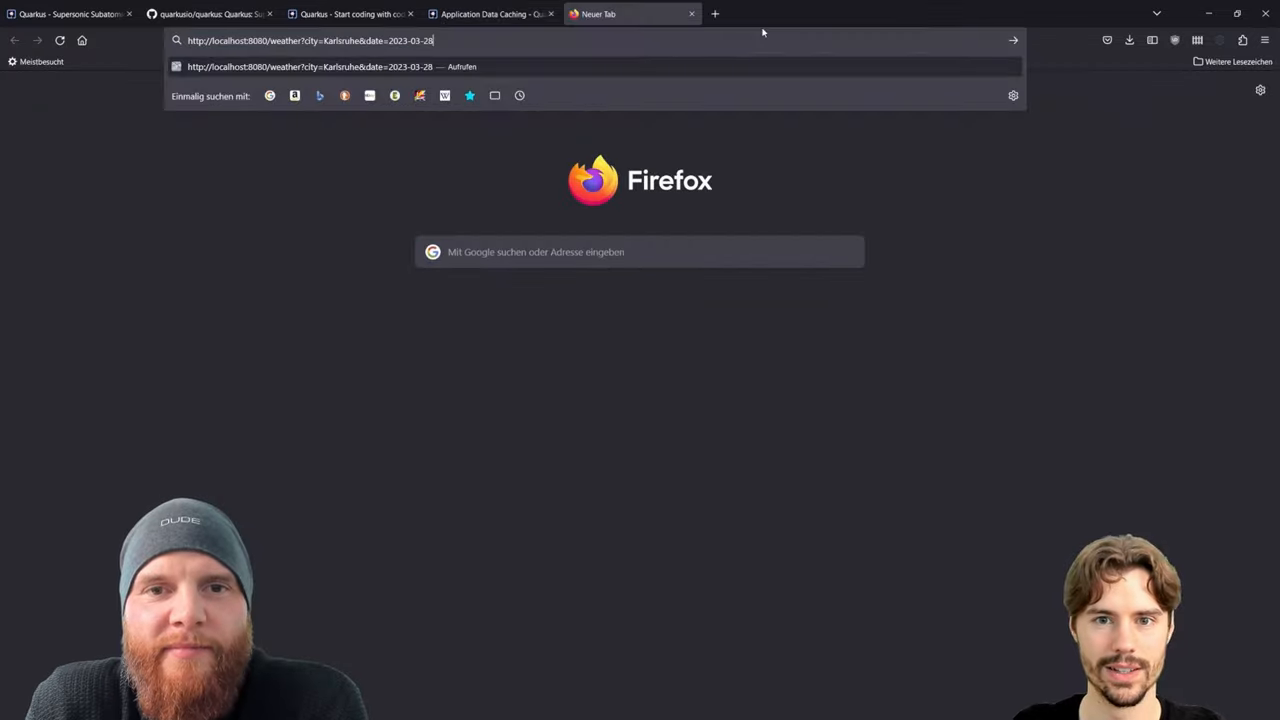
- Open new tabs with localhost:8080/weather?city=Karlsruhe&date=2023-03-28 for parallel loading
left_click(951, 13)
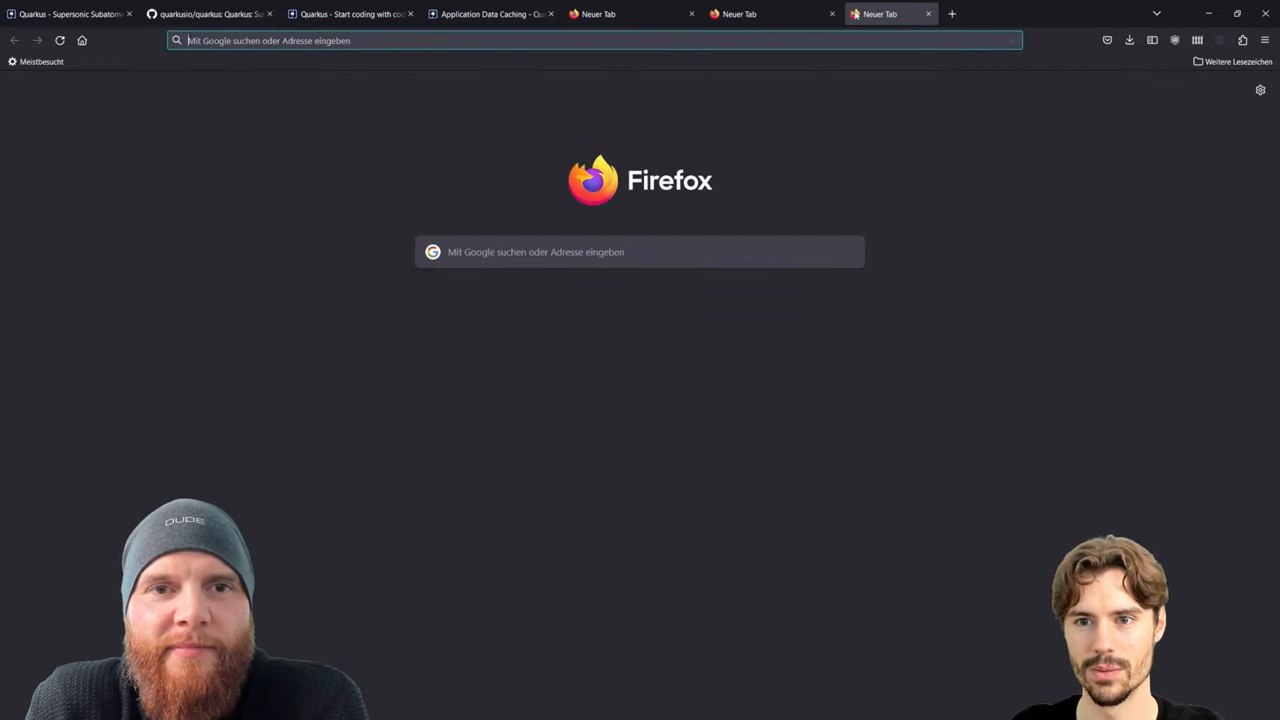
type("localhost:8080/weather?city=Karlsruhe&date=2023-03-28")
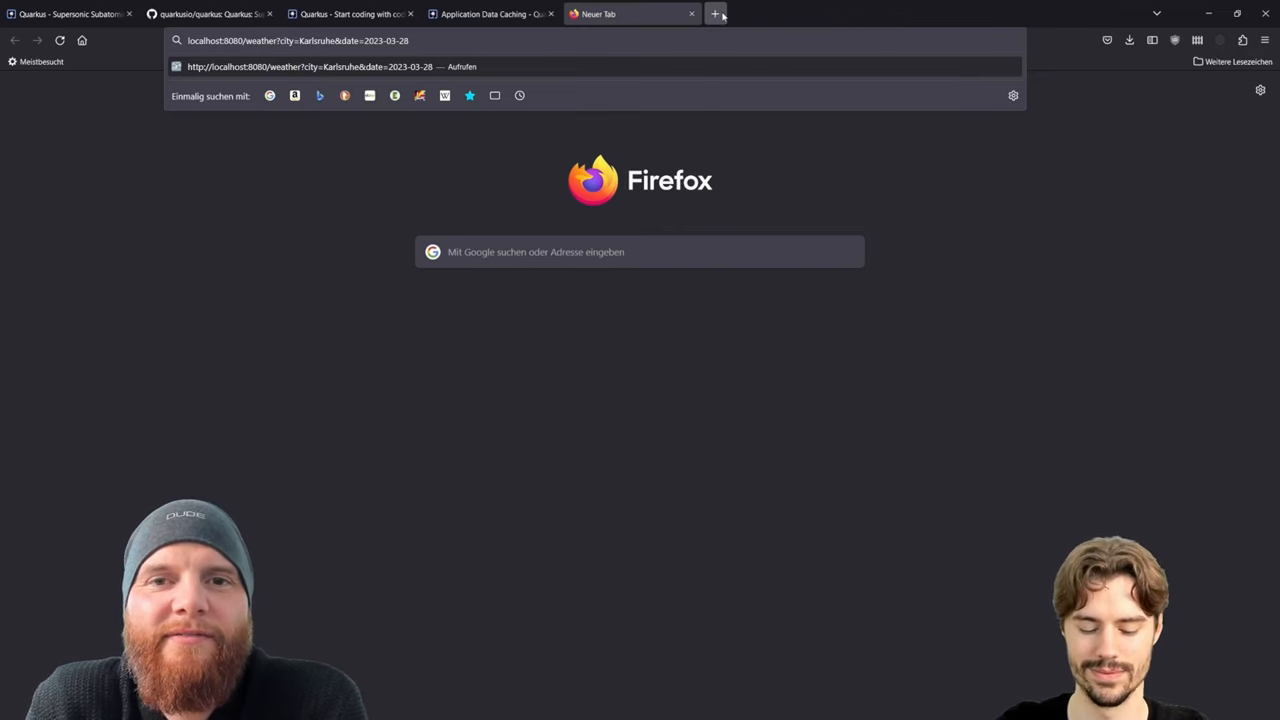
left_click(714, 13)
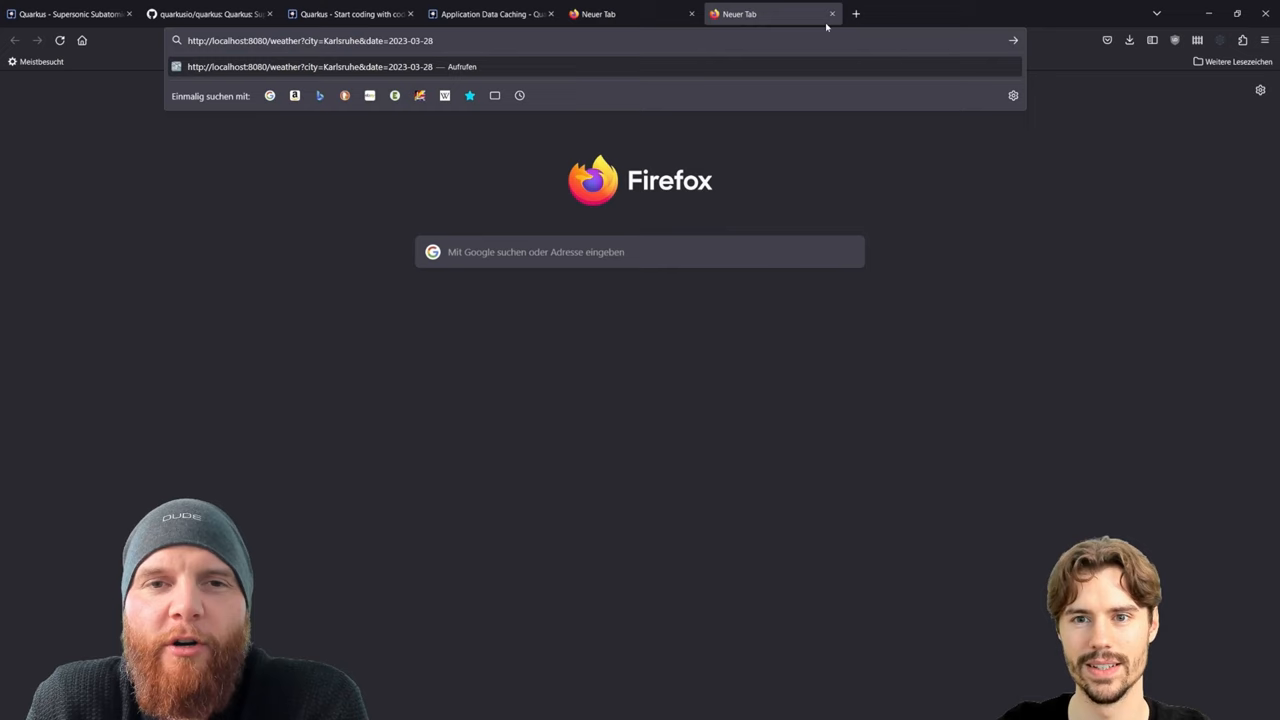
left_click(855, 13)
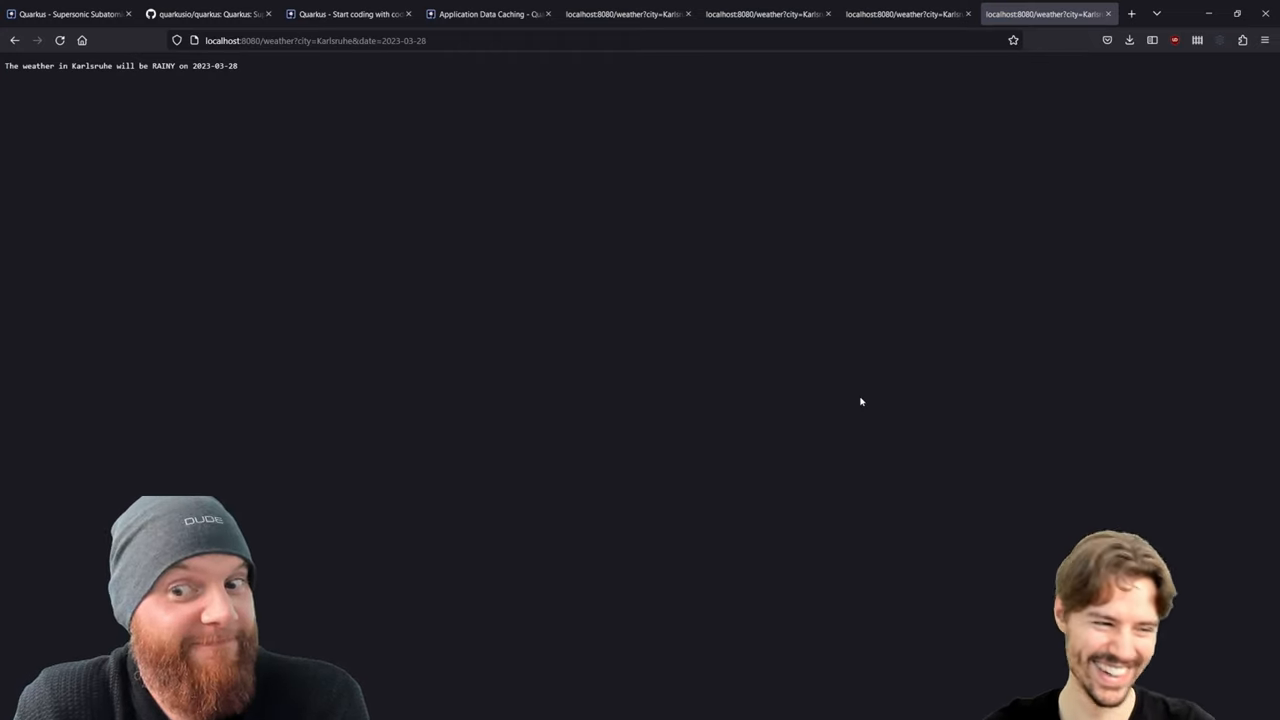
mouse_move(751, 278)
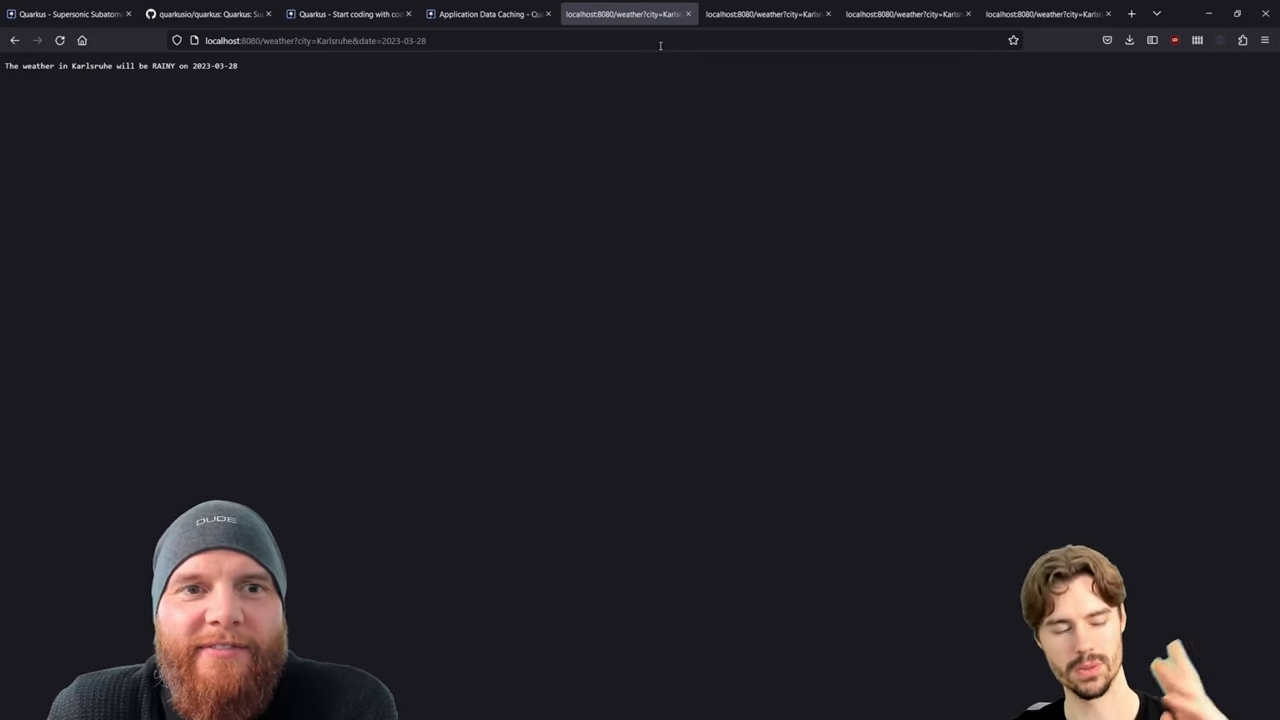
mouse_move(619, 166)
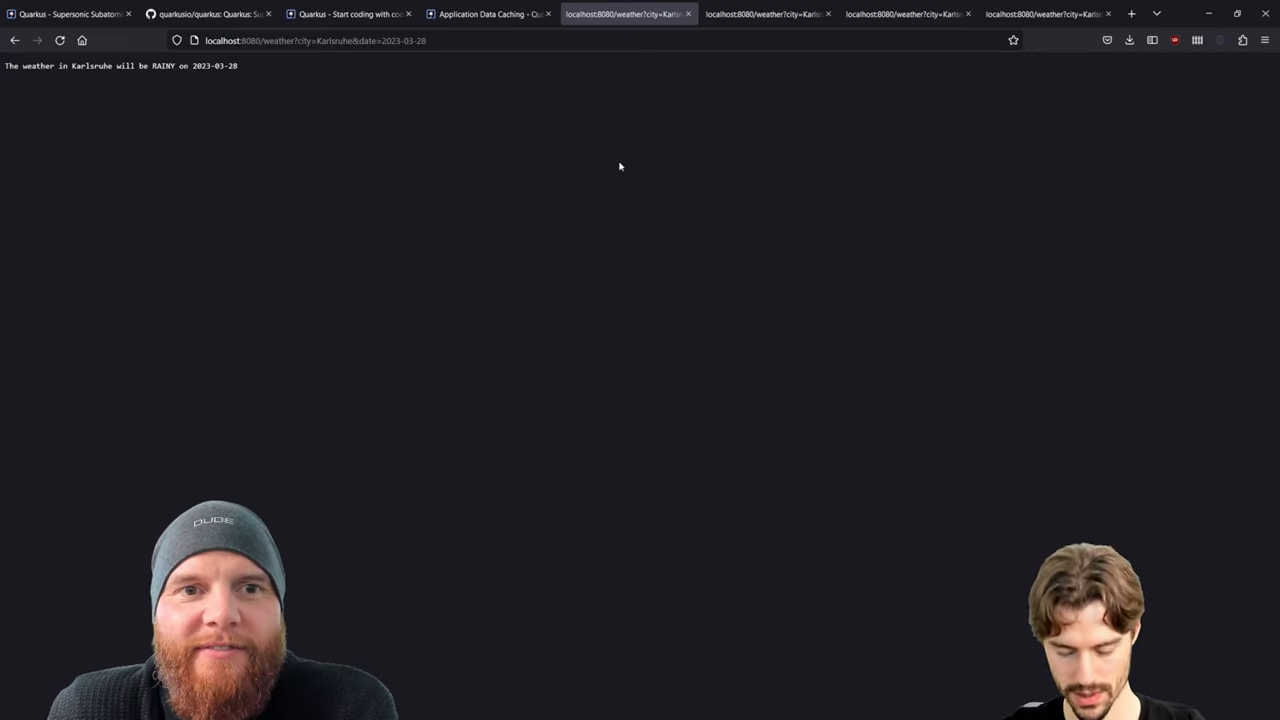
mouse_move(812, 615)
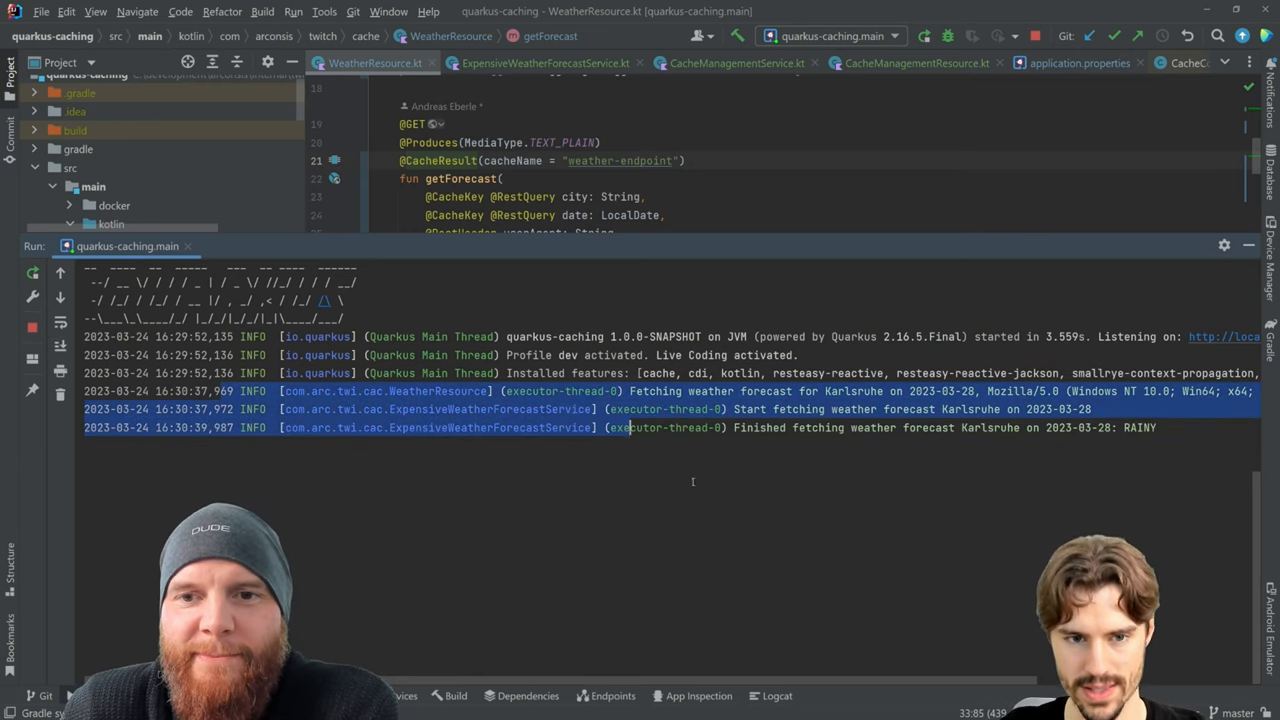
- Scroll the Run log to find the single Karlsruhe forecast fetch
scroll("down", 3)
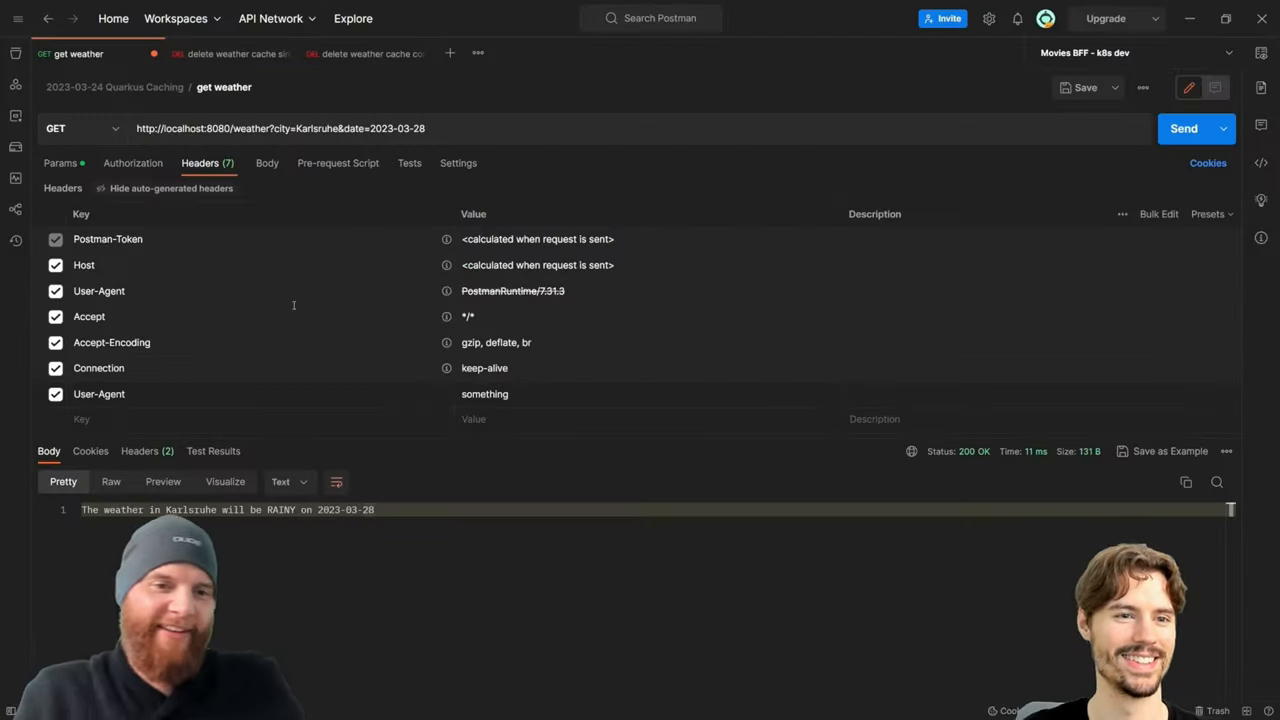
mouse_move(338, 163)
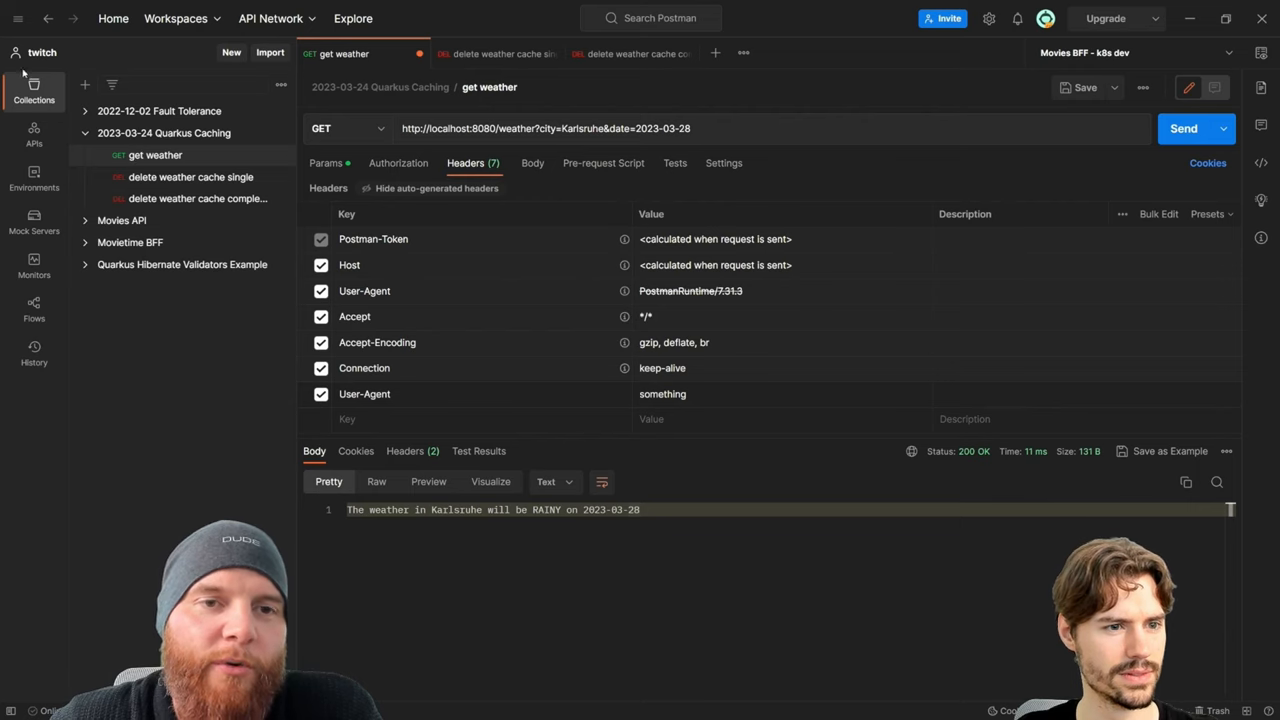
mouse_move(190, 177)
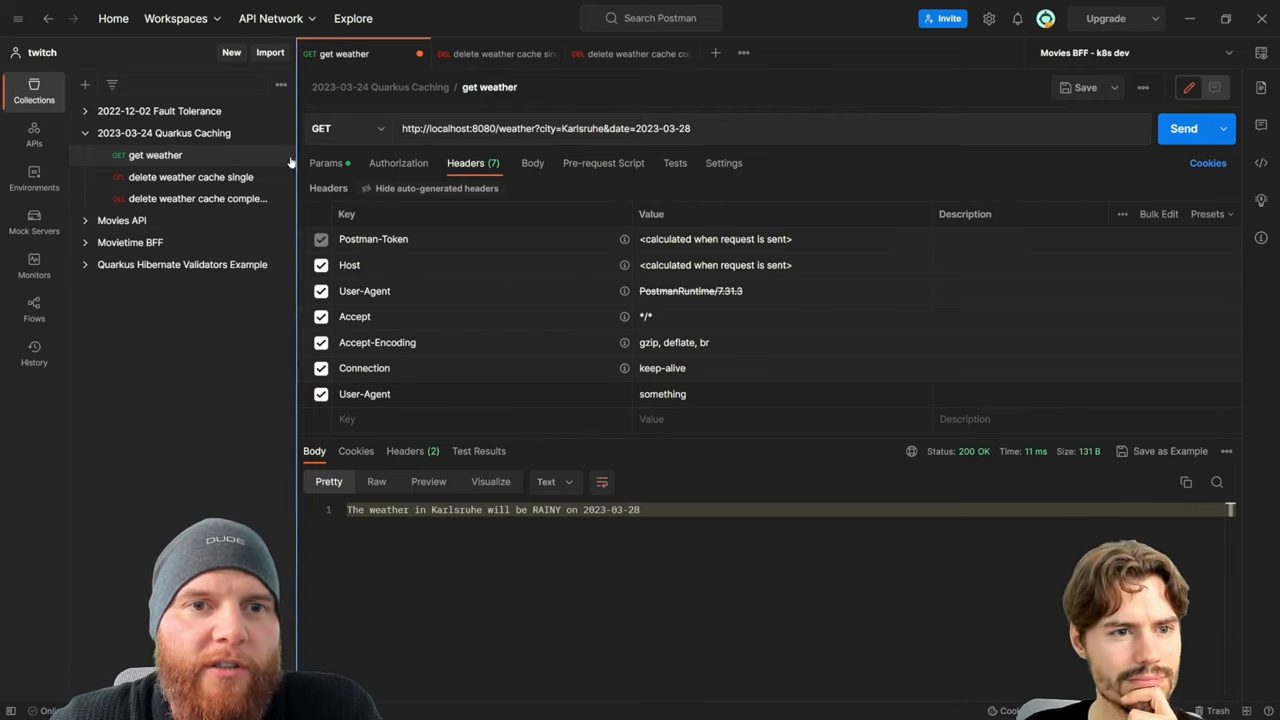
- Show the actions menu for the 2023-03-24 Quarkus Caching collection
left_click(280, 133)
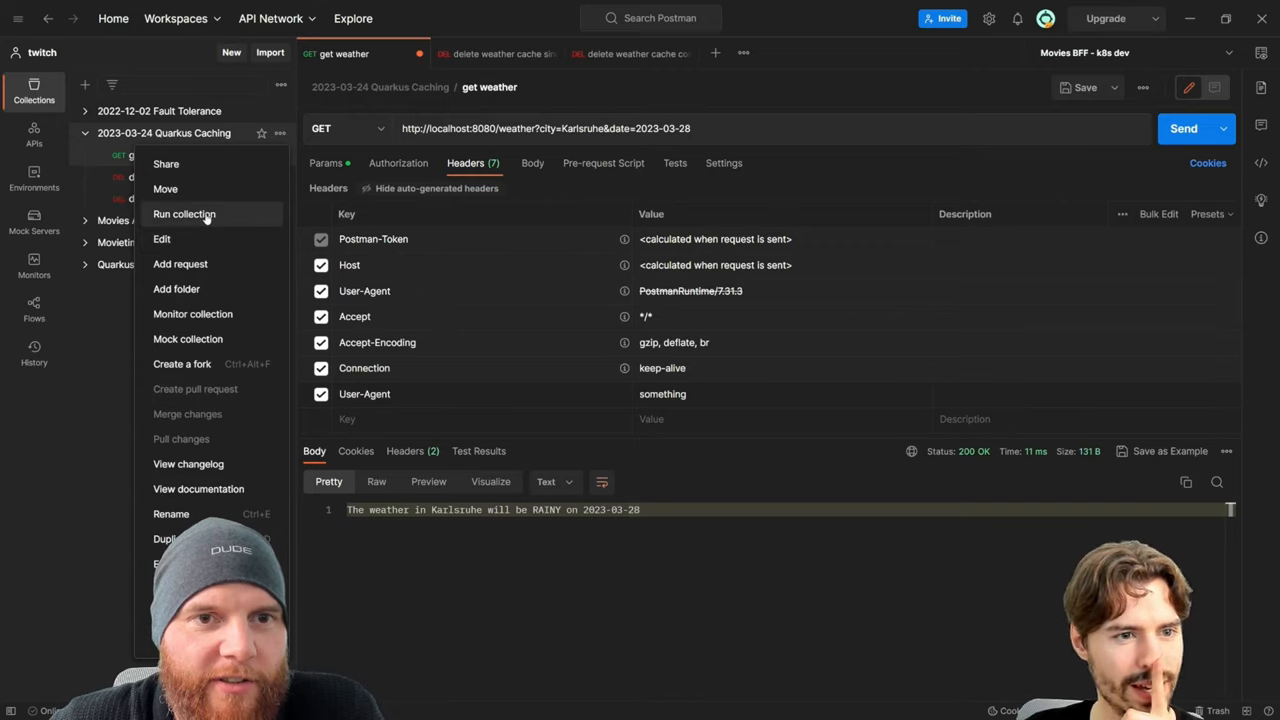
- Open the collection runner for Quarkus Caching and enter 10 as the iterations
left_click(184, 214)
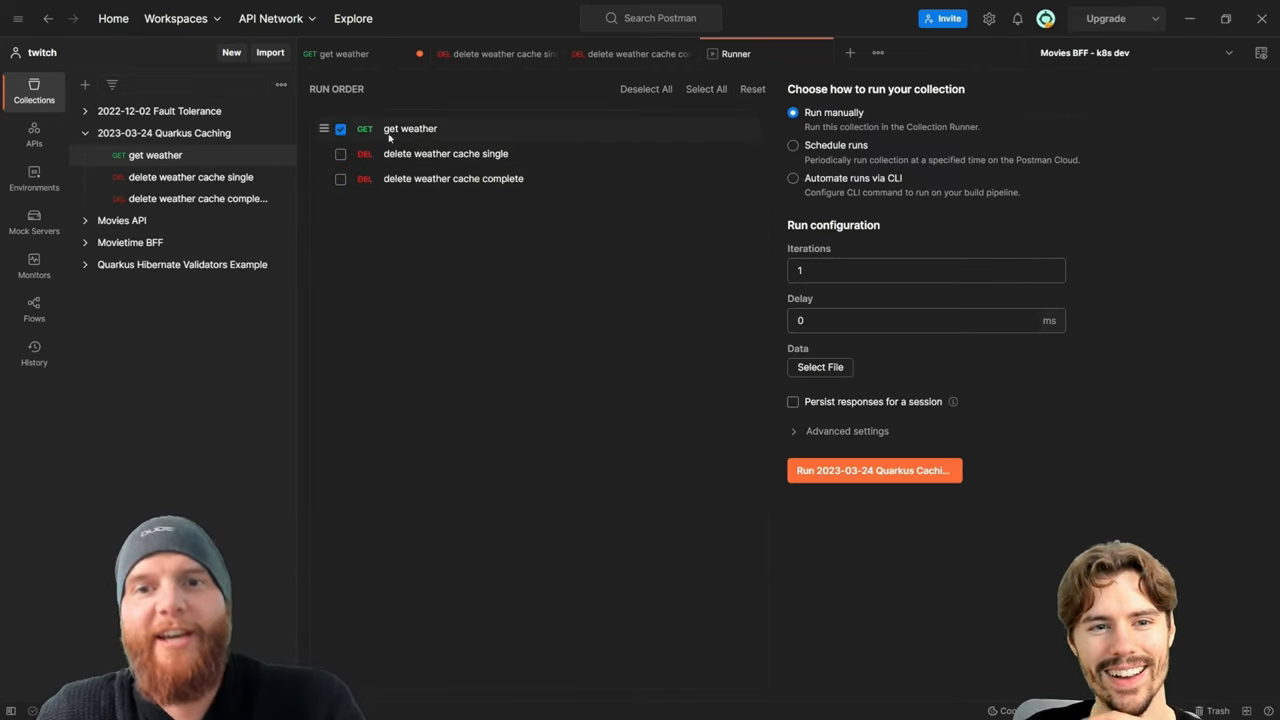
left_click(920, 270)
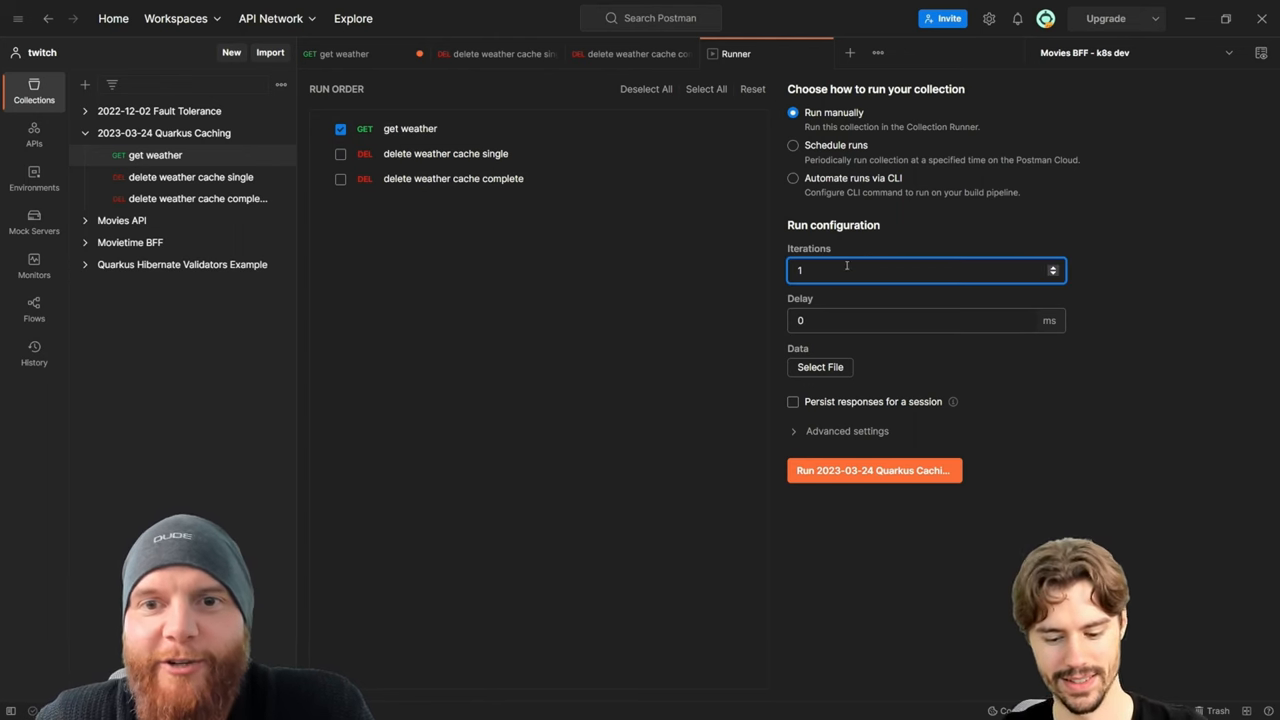
type("10")
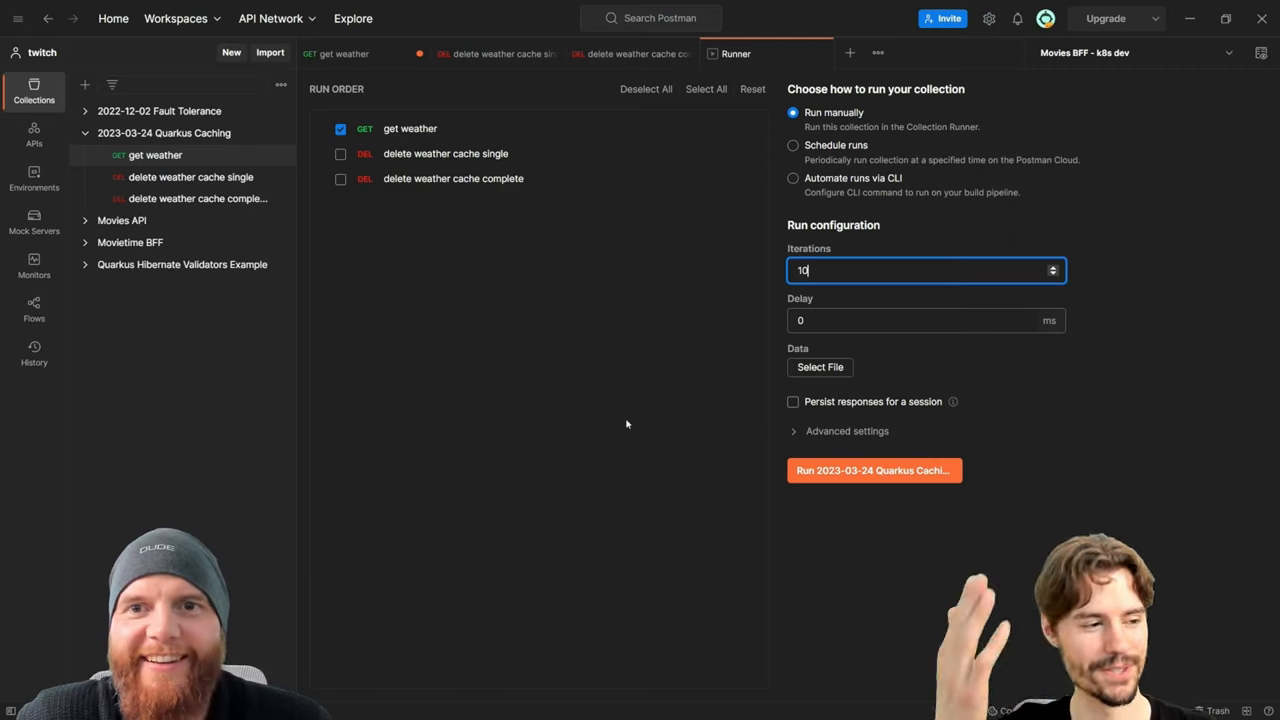
mouse_move(628, 421)
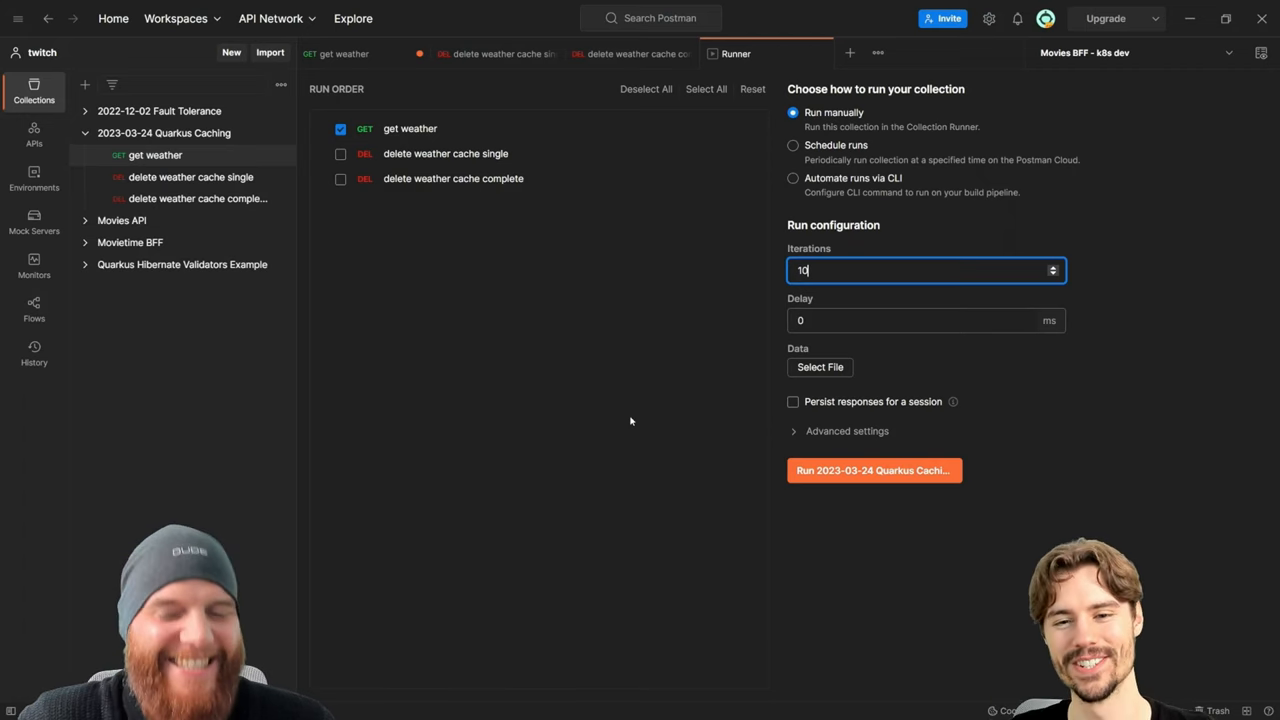
mouse_move(643, 421)
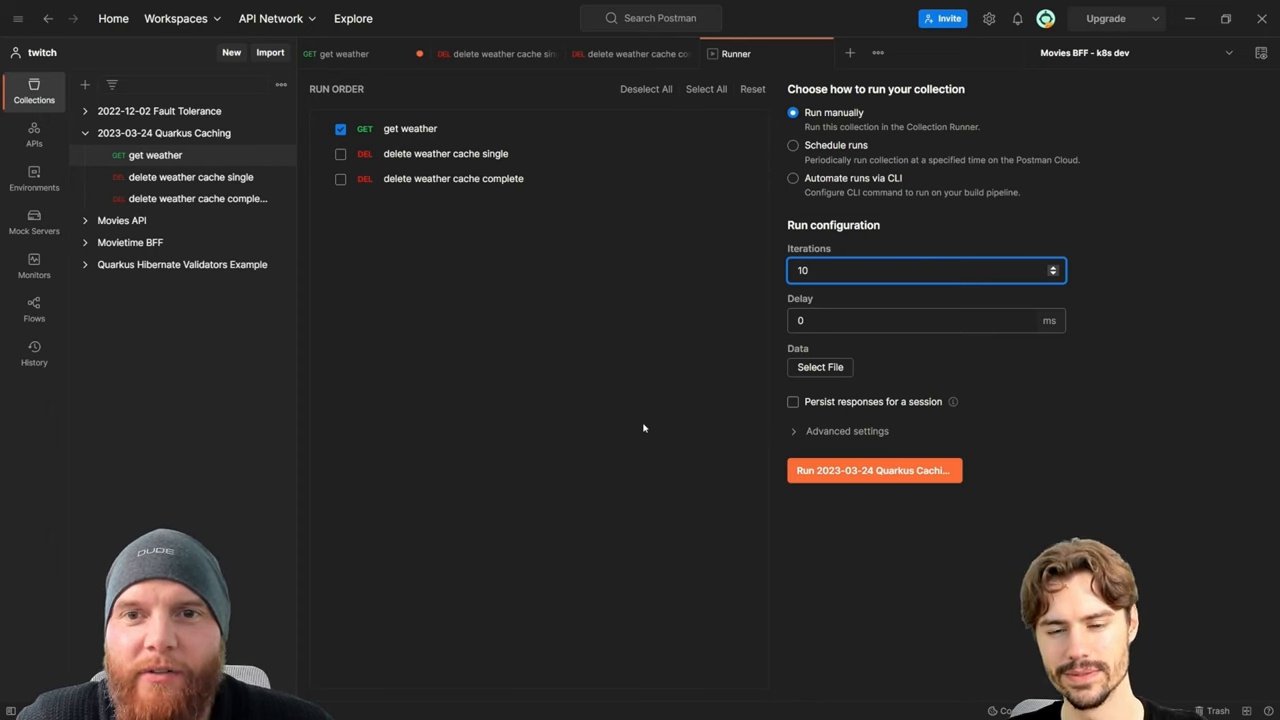
mouse_move(739, 412)
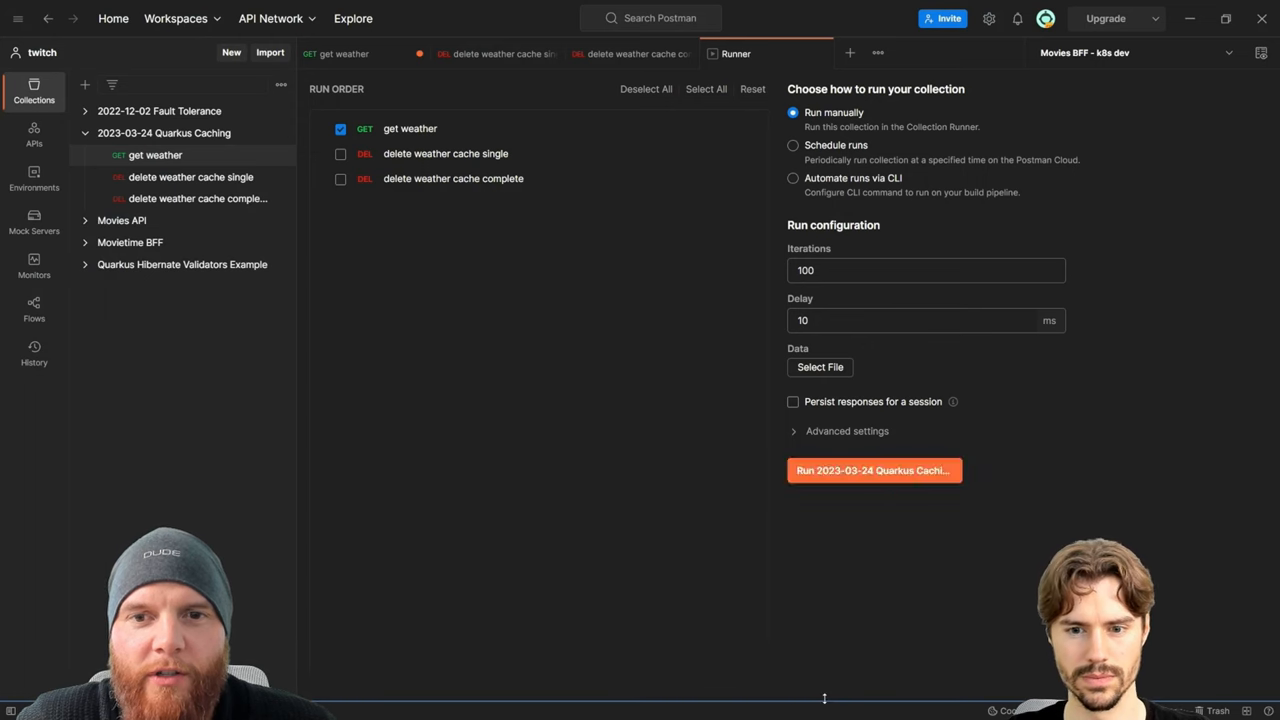
left_click(873, 470)
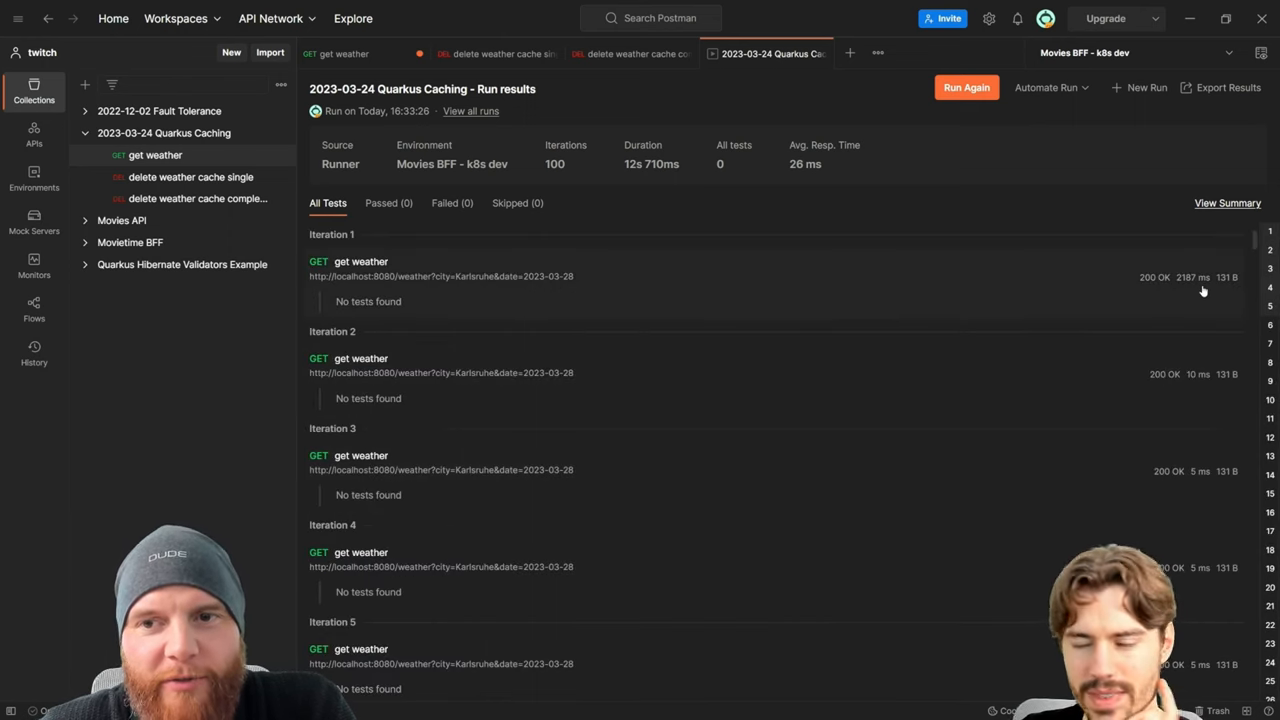
mouse_move(1063, 281)
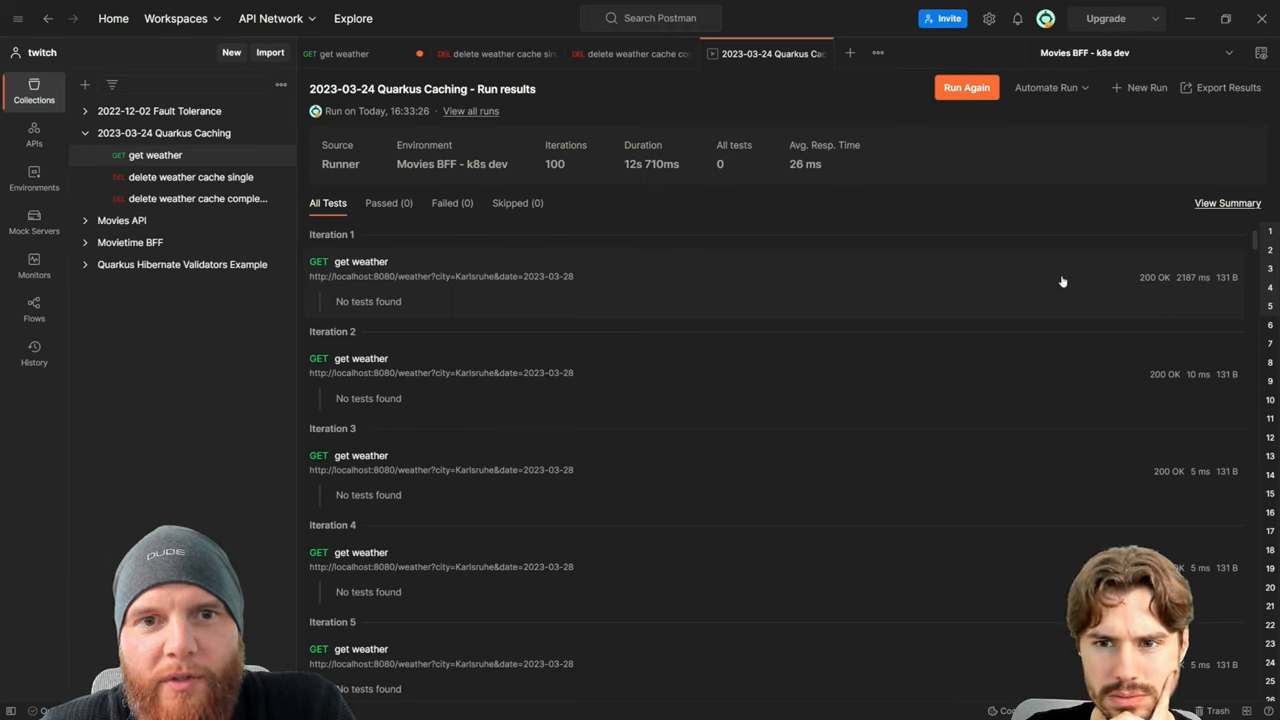
mouse_move(1060, 312)
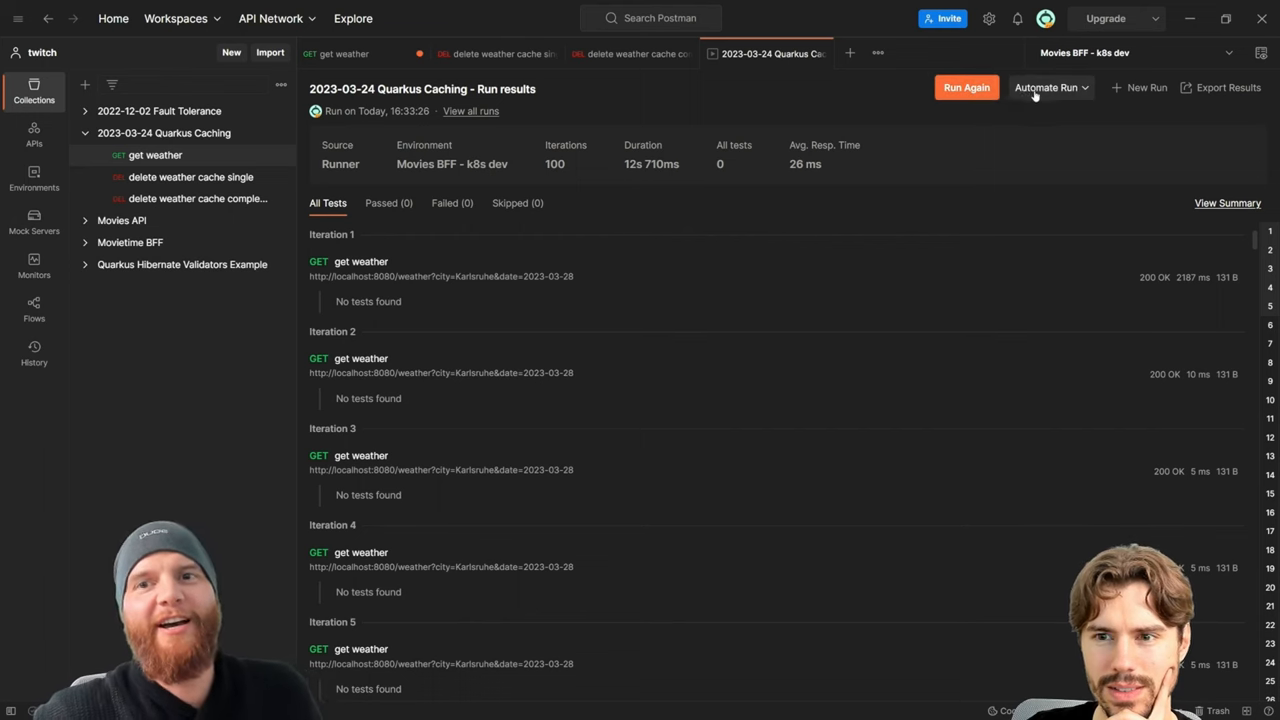
left_click(965, 87)
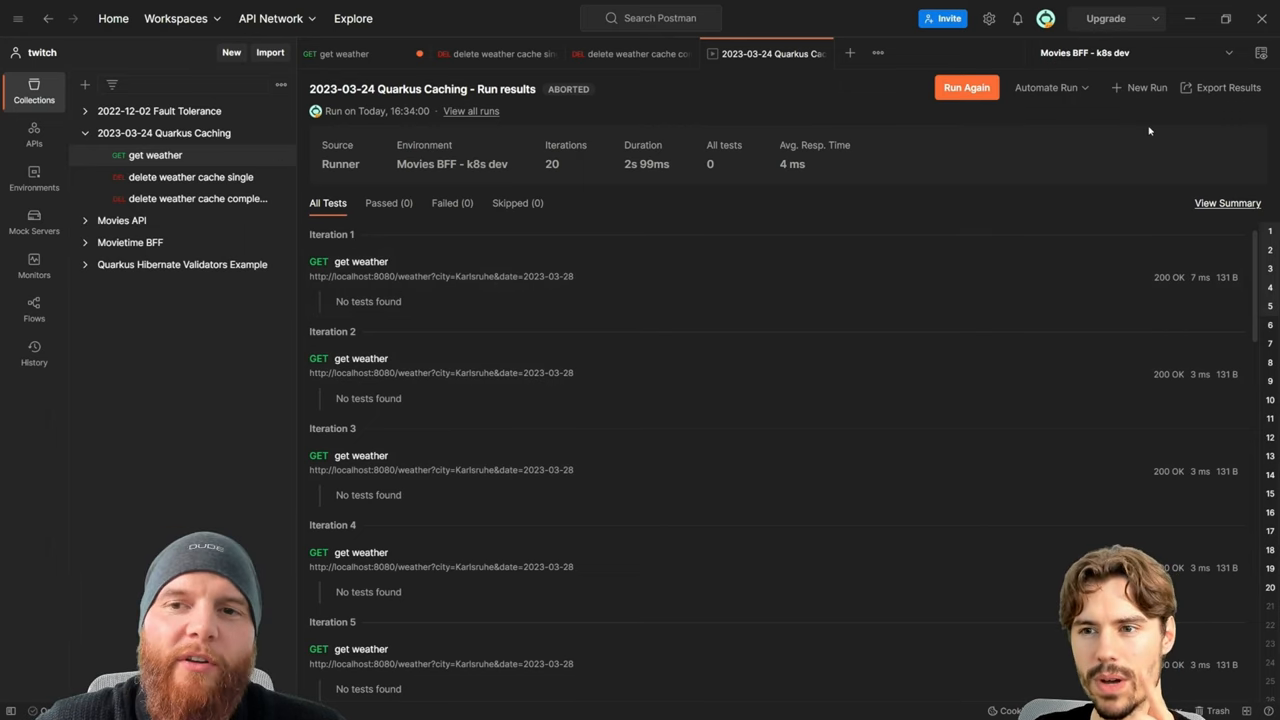
mouse_move(1085, 108)
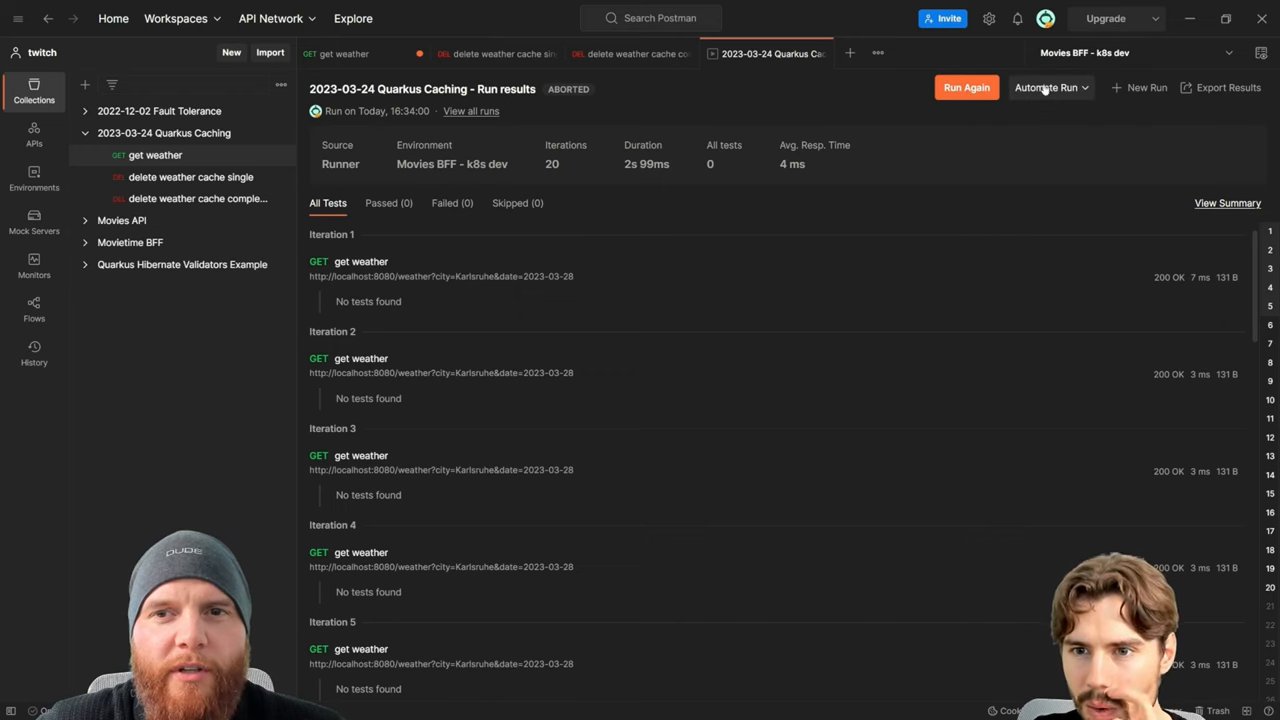
mouse_move(1043, 123)
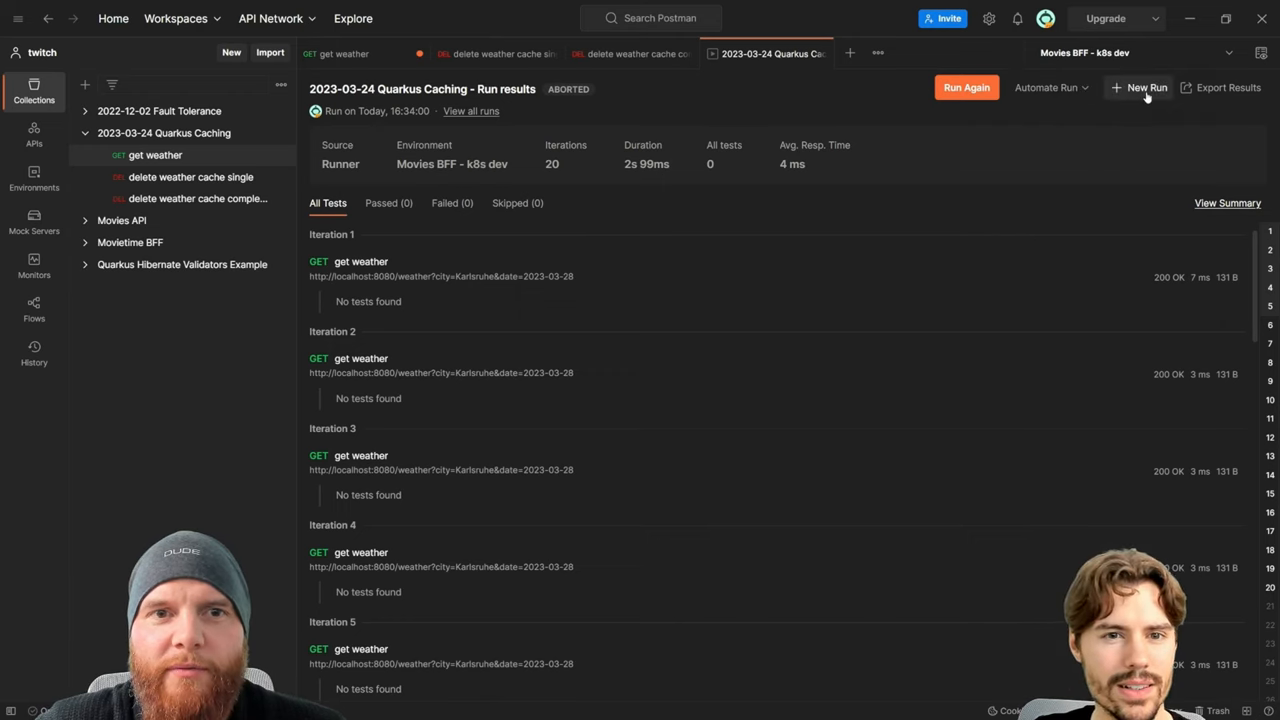
- Run the get weather collection with 10 iterations and 0 ms delay
left_click(1139, 87)
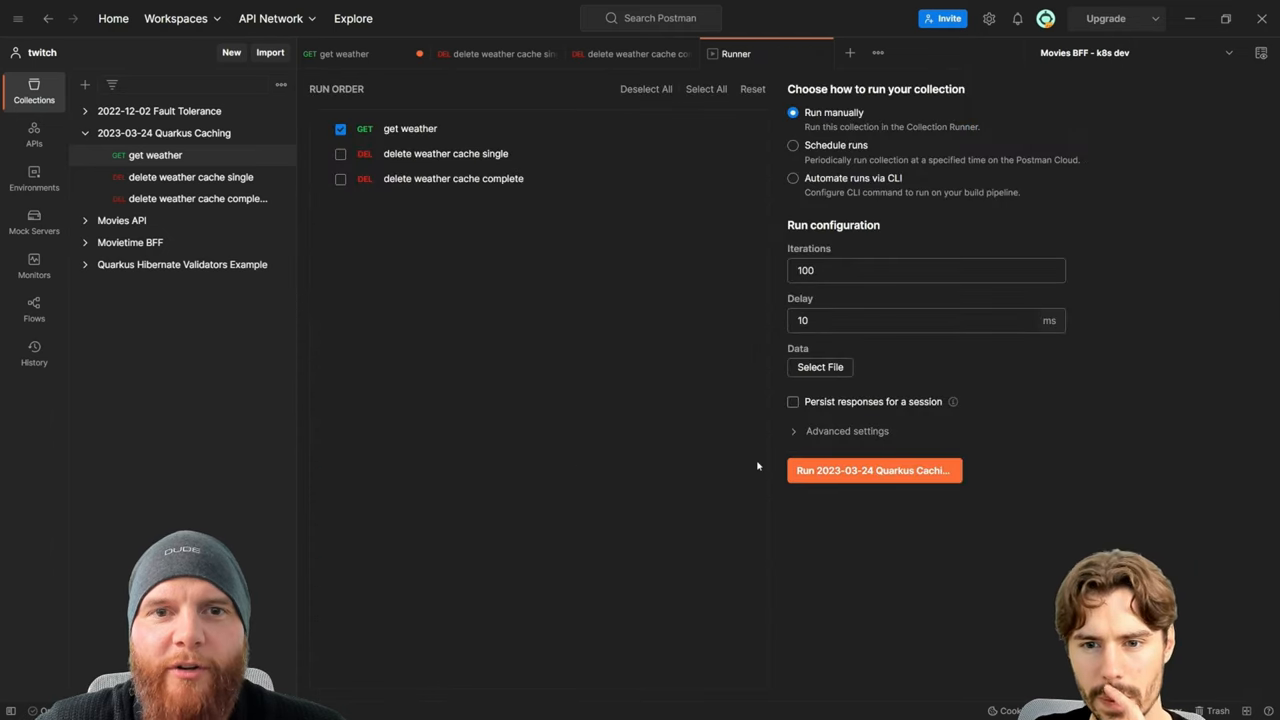
left_click(925, 270)
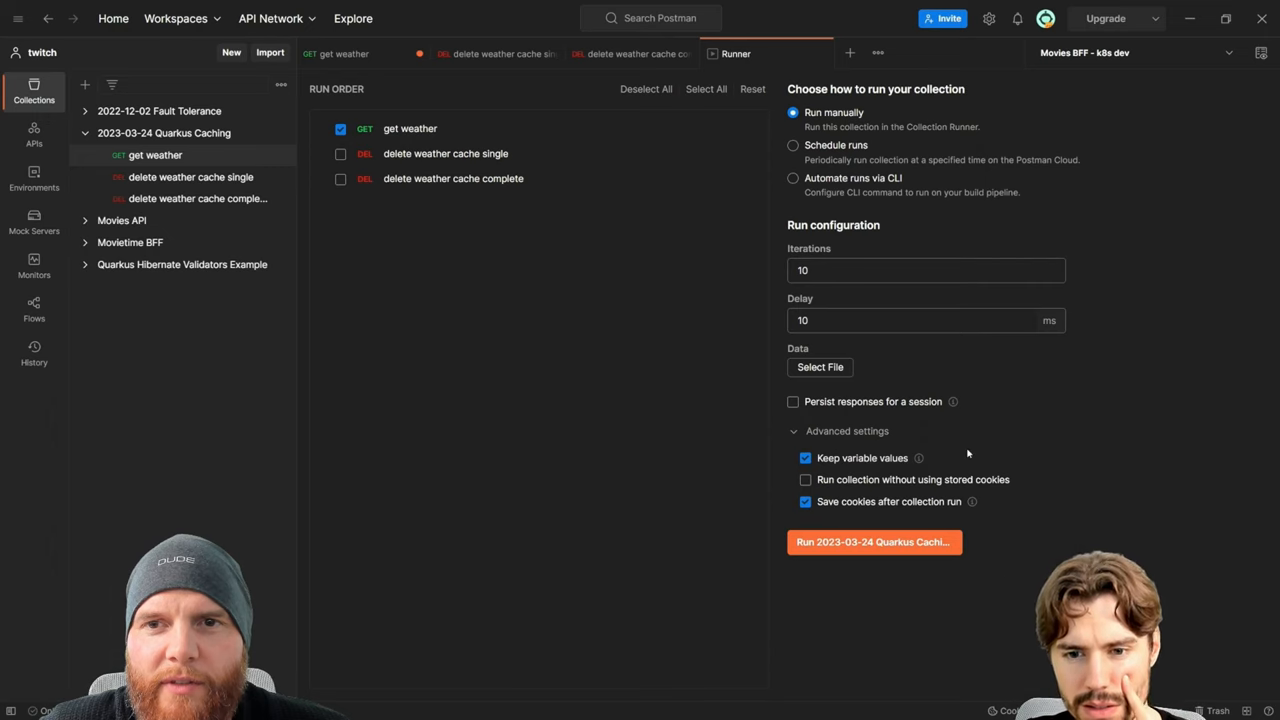
mouse_move(972, 449)
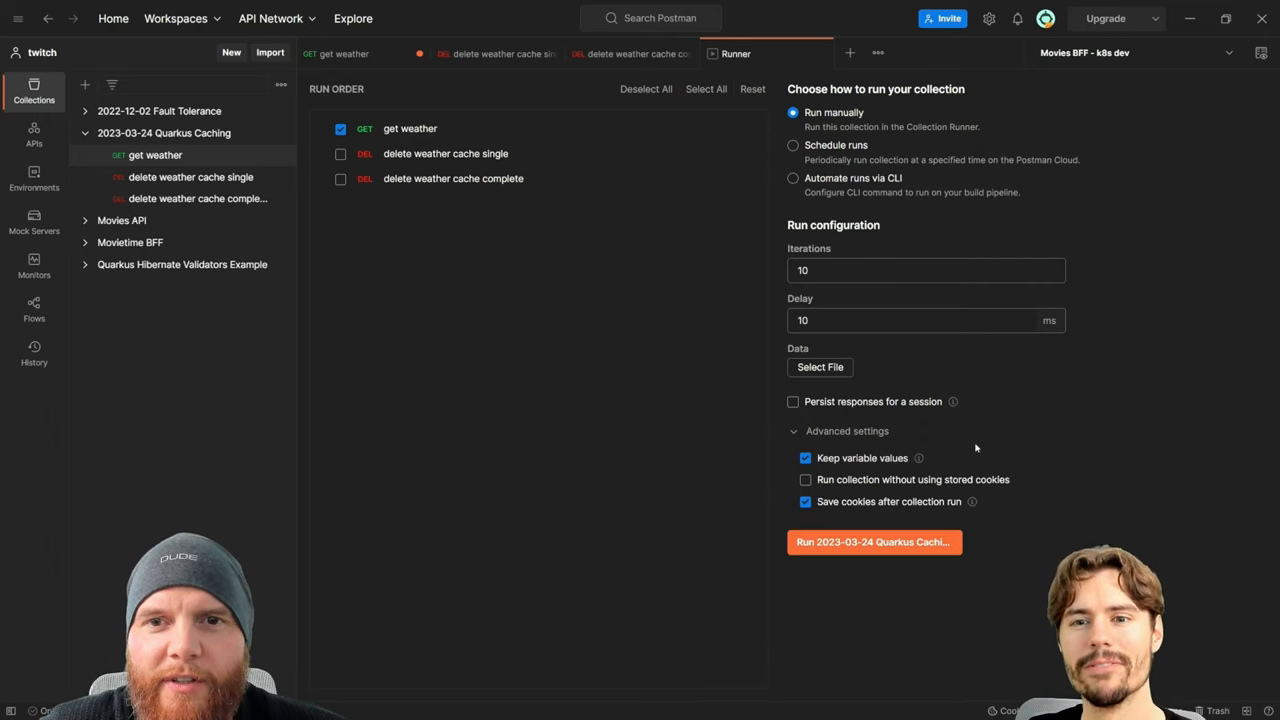
mouse_move(1118, 259)
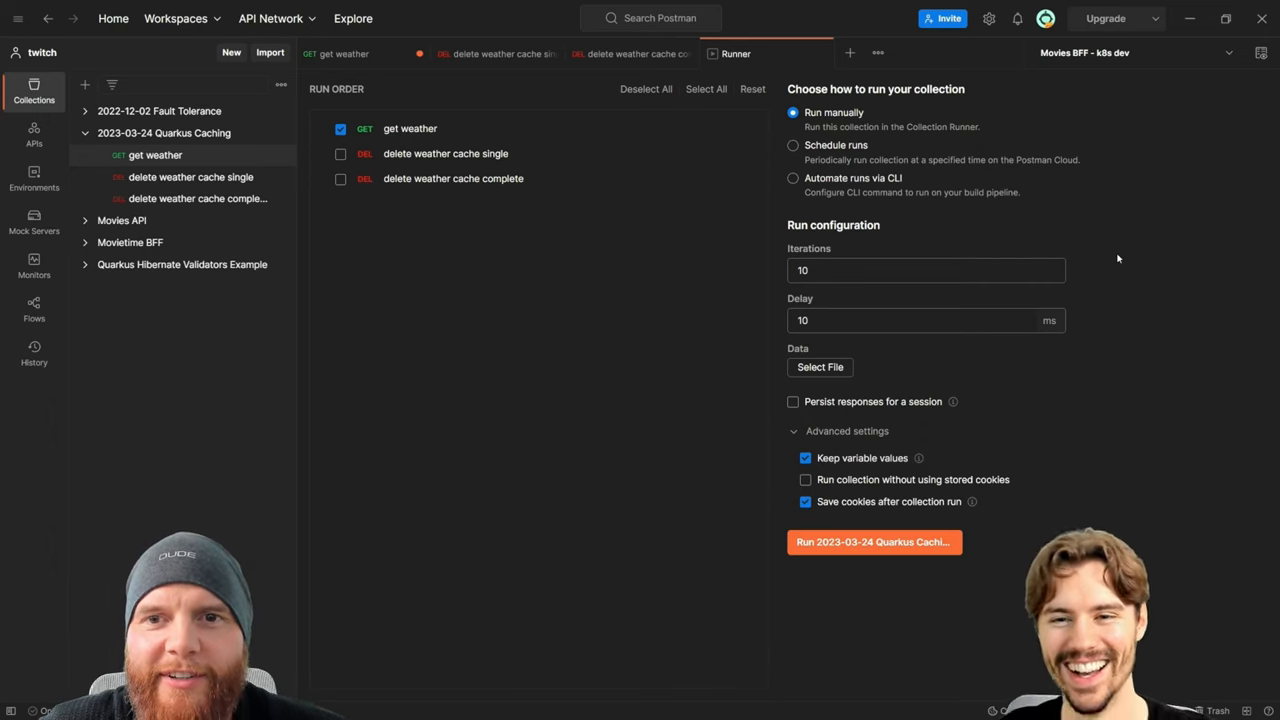
mouse_move(982, 224)
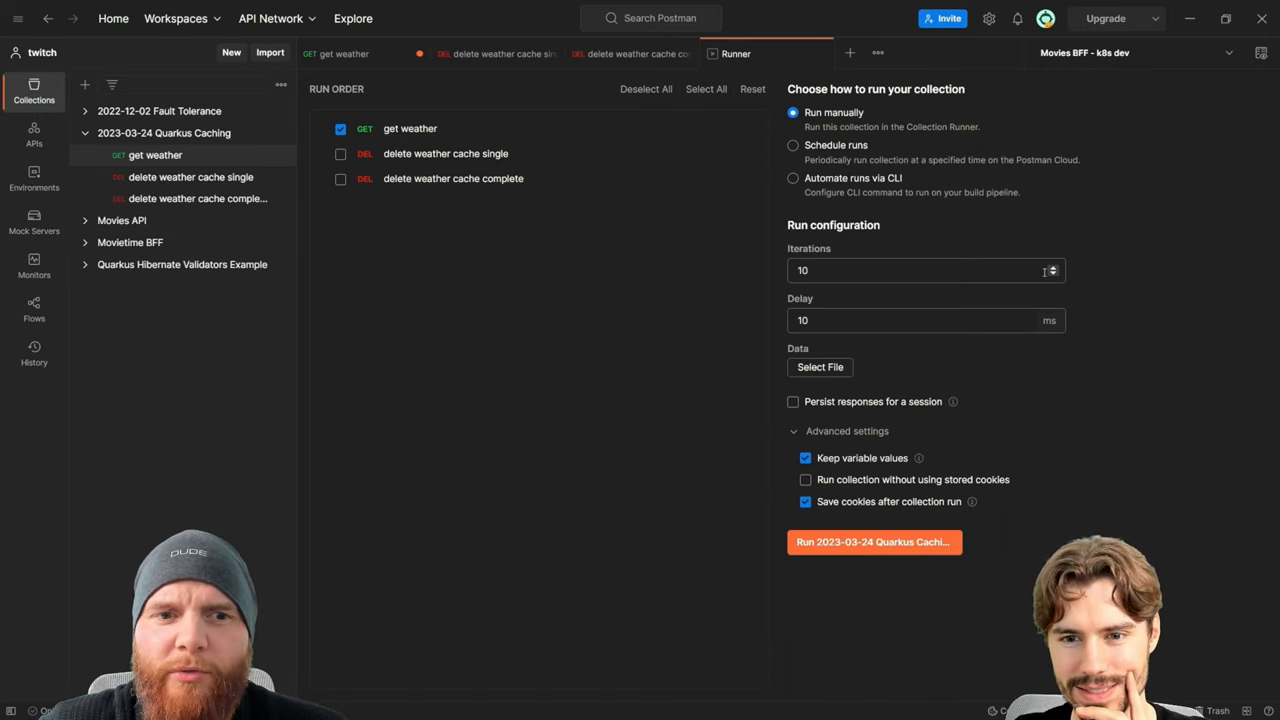
mouse_move(1063, 252)
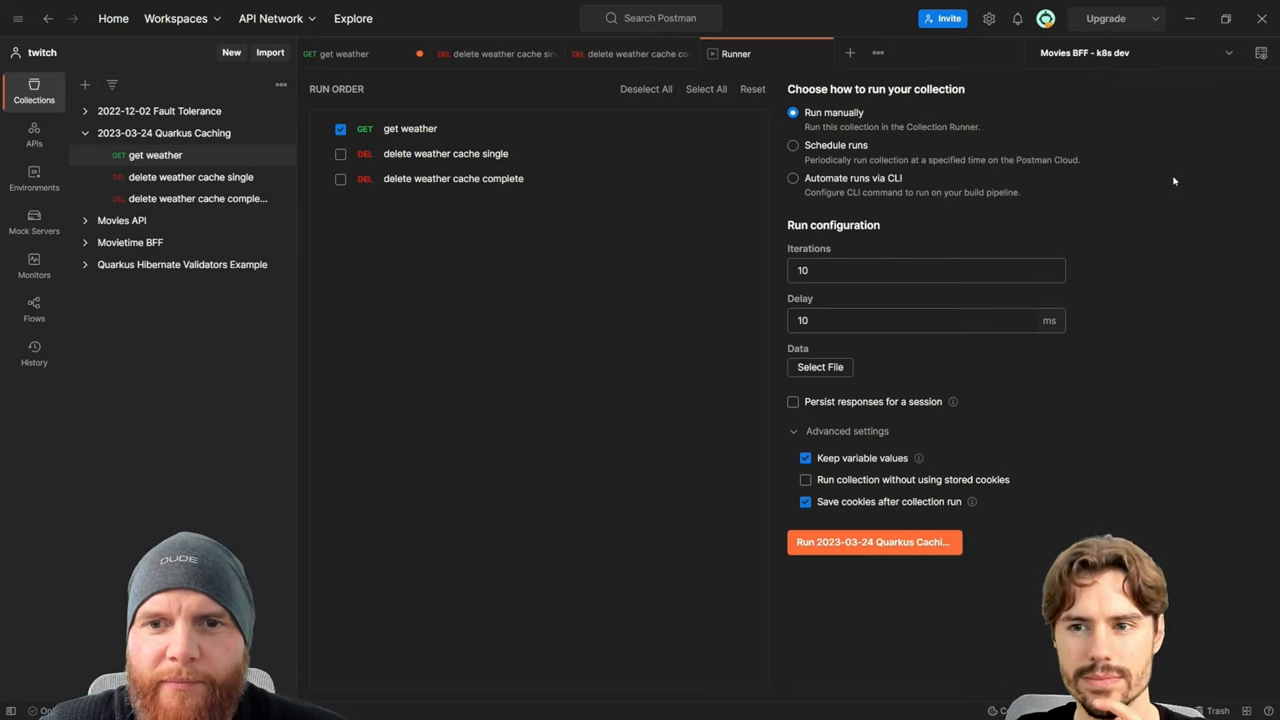
mouse_move(1247, 307)
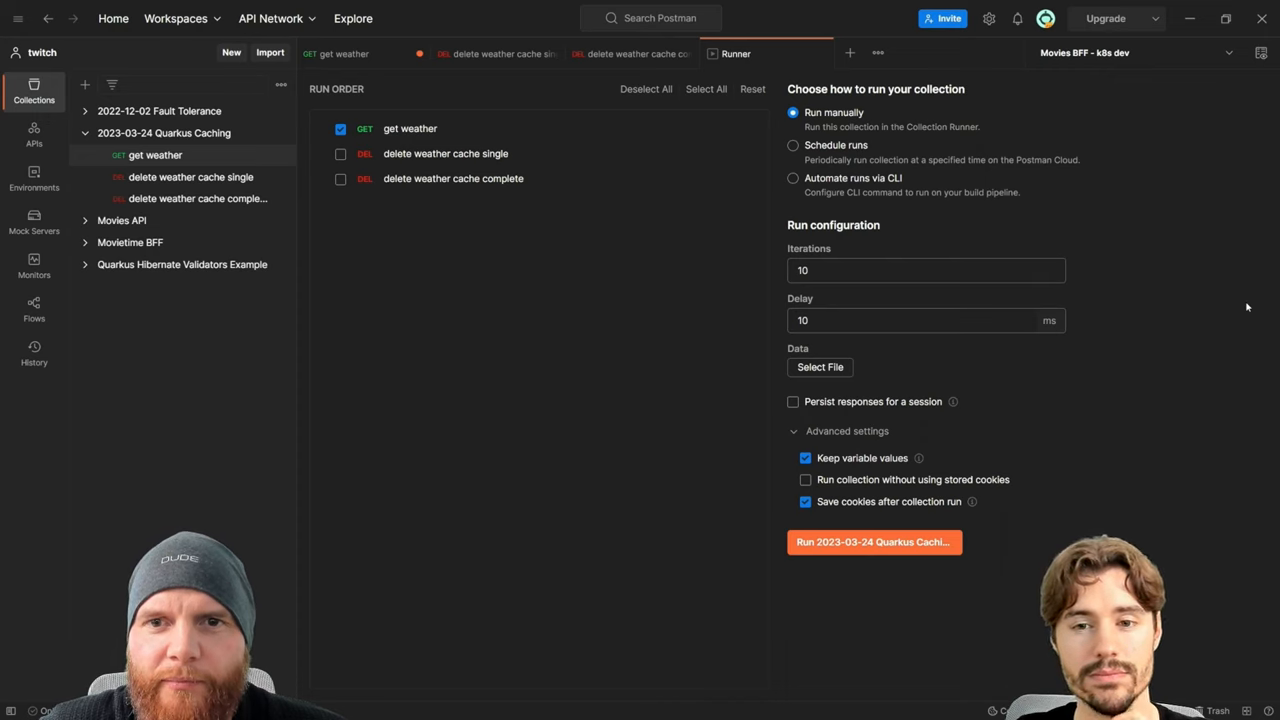
mouse_move(1072, 508)
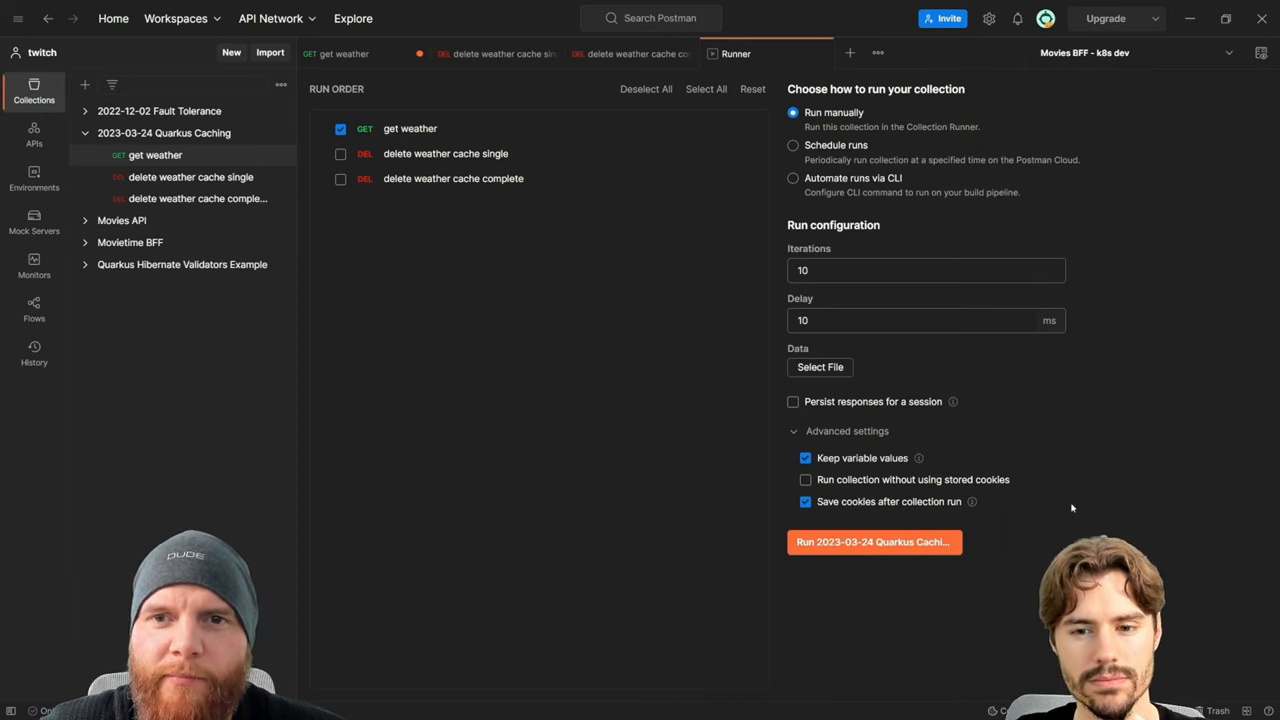
left_click(925, 320)
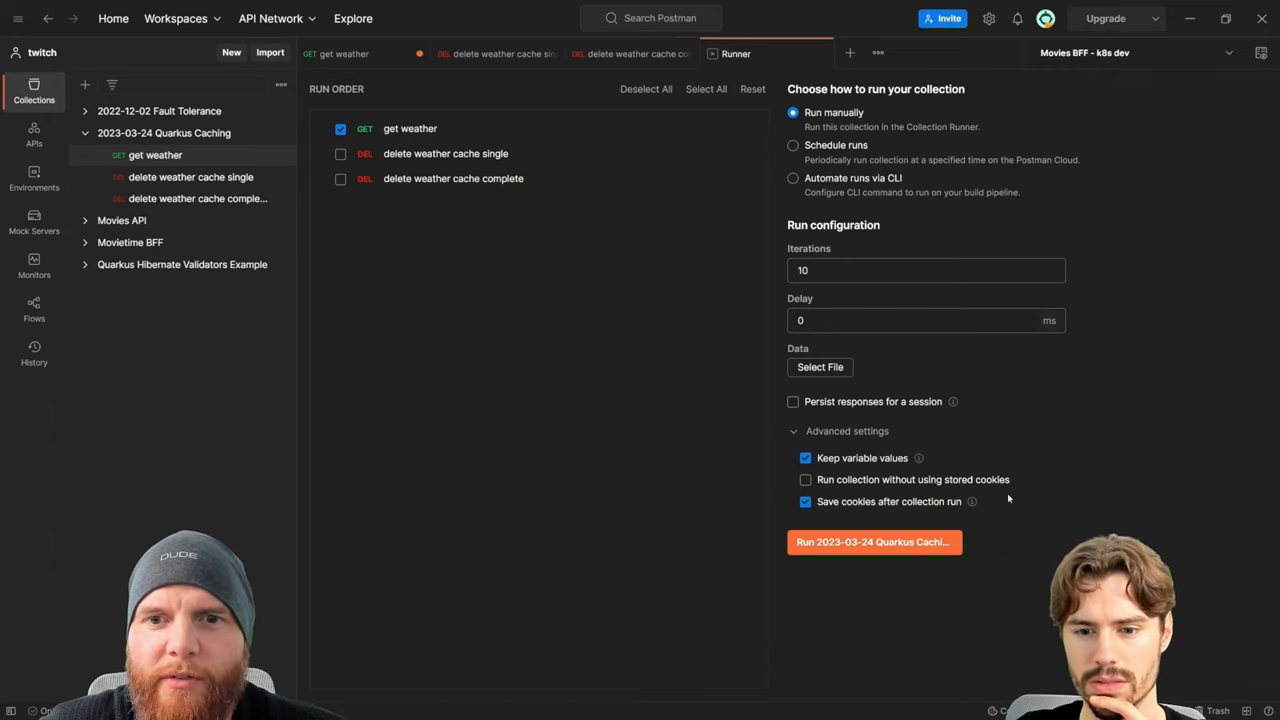
left_click(873, 541)
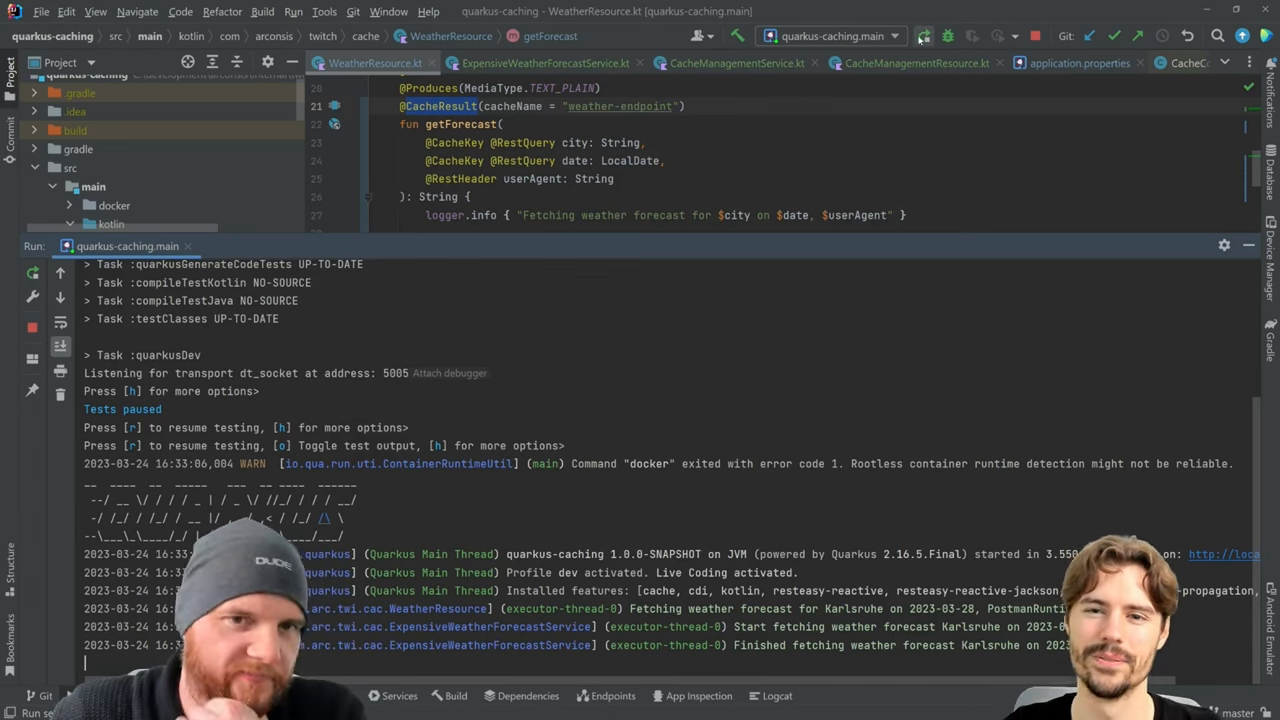
- Restart the quarkusDev application using the Run tool window's Rerun button
left_click(923, 36)
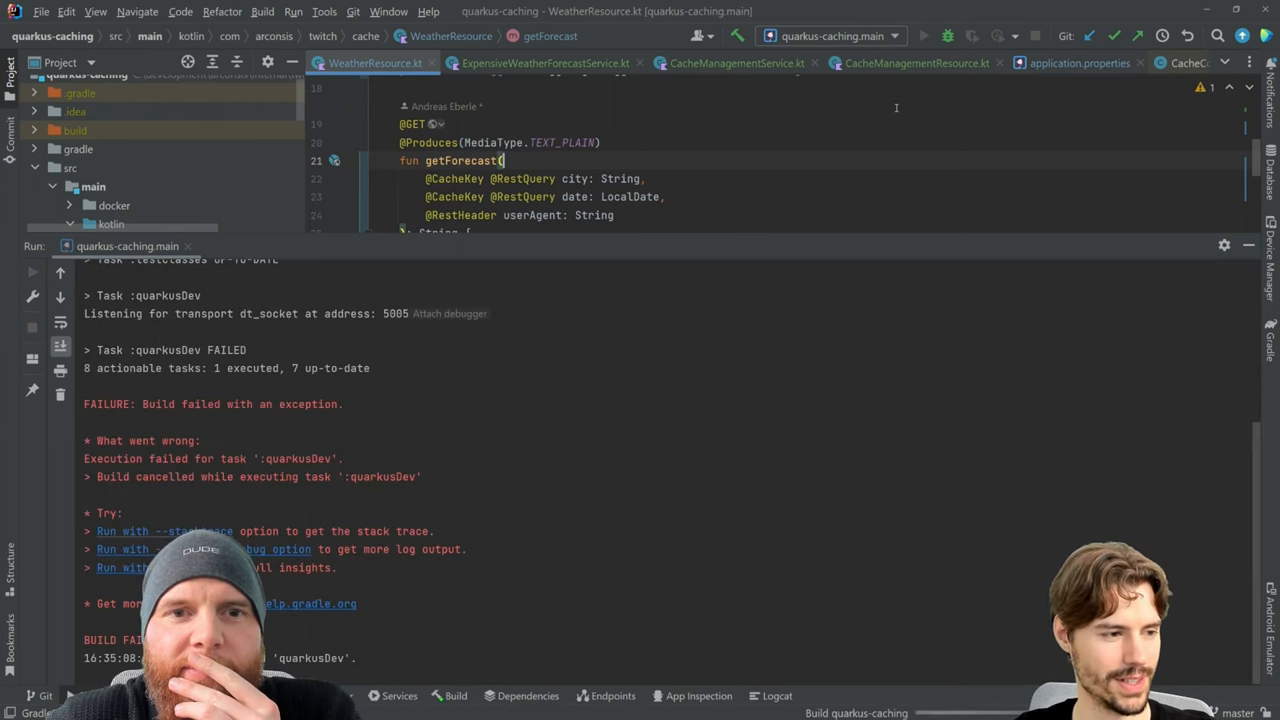
left_click(924, 36)
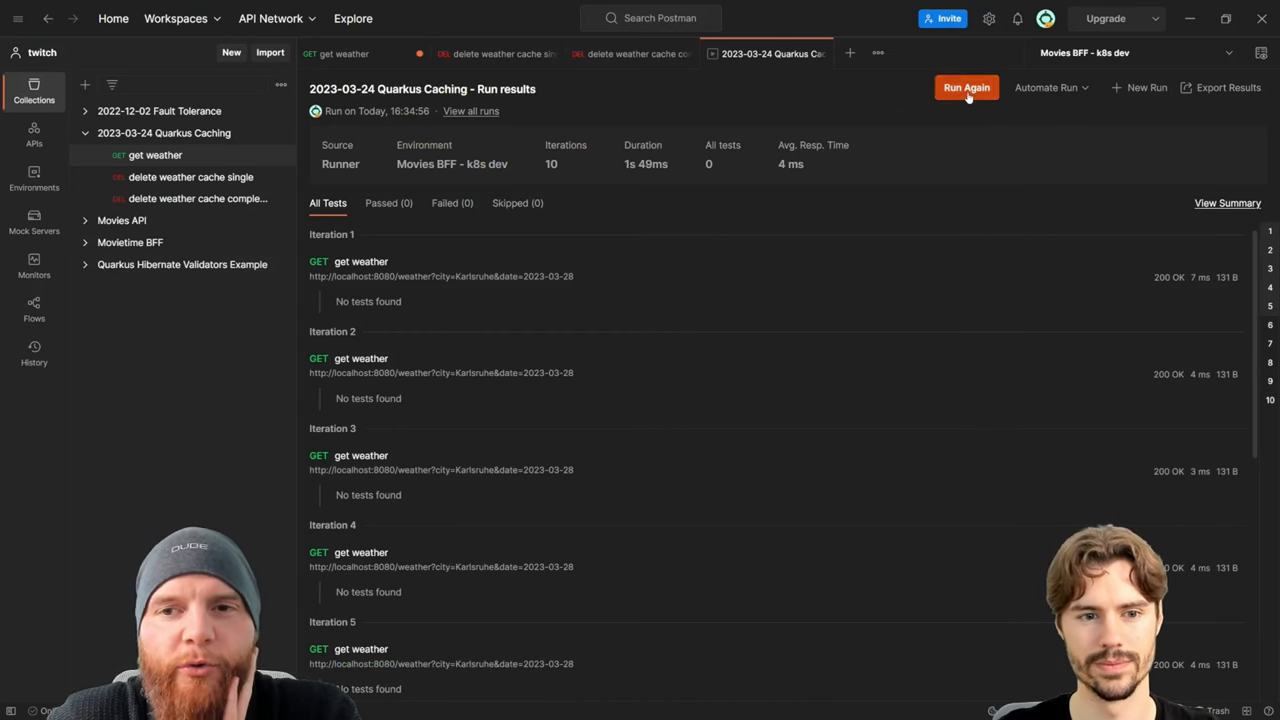
- Rerun the 10-iteration get weather collection from the run results page
left_click(965, 87)
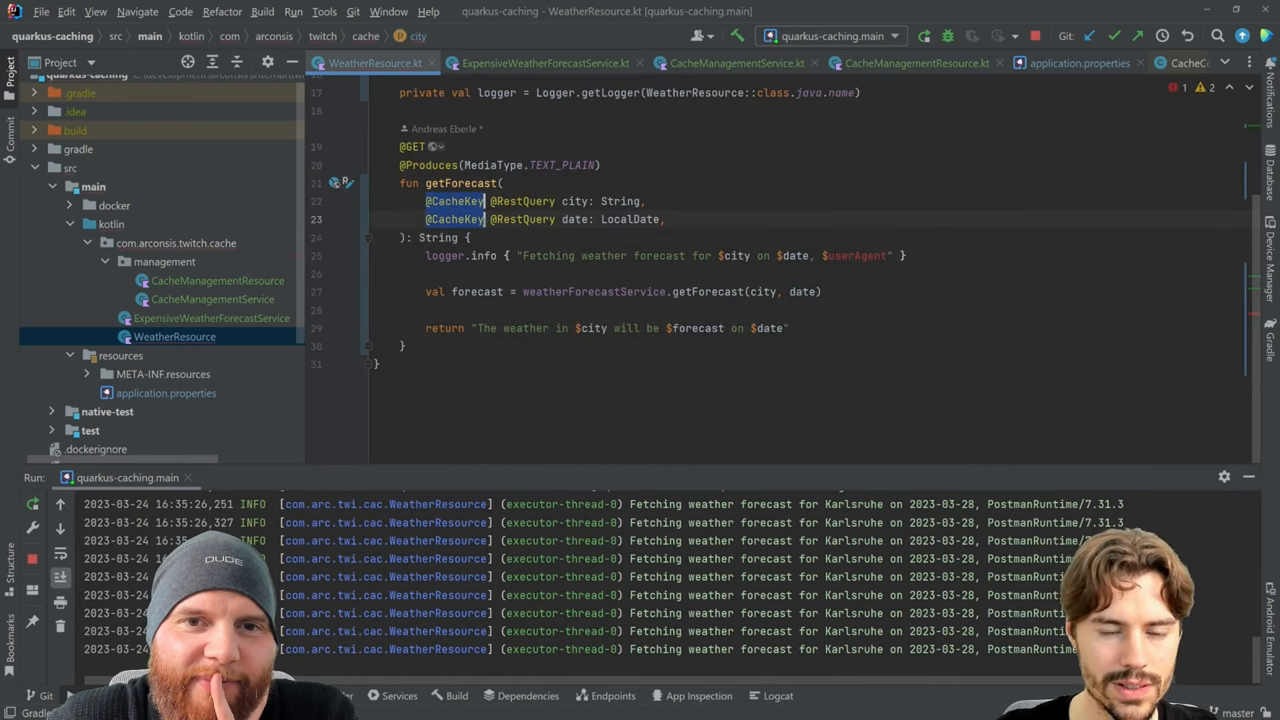
type("@CacheResult(cacheName = \"weather-endpoint\")")
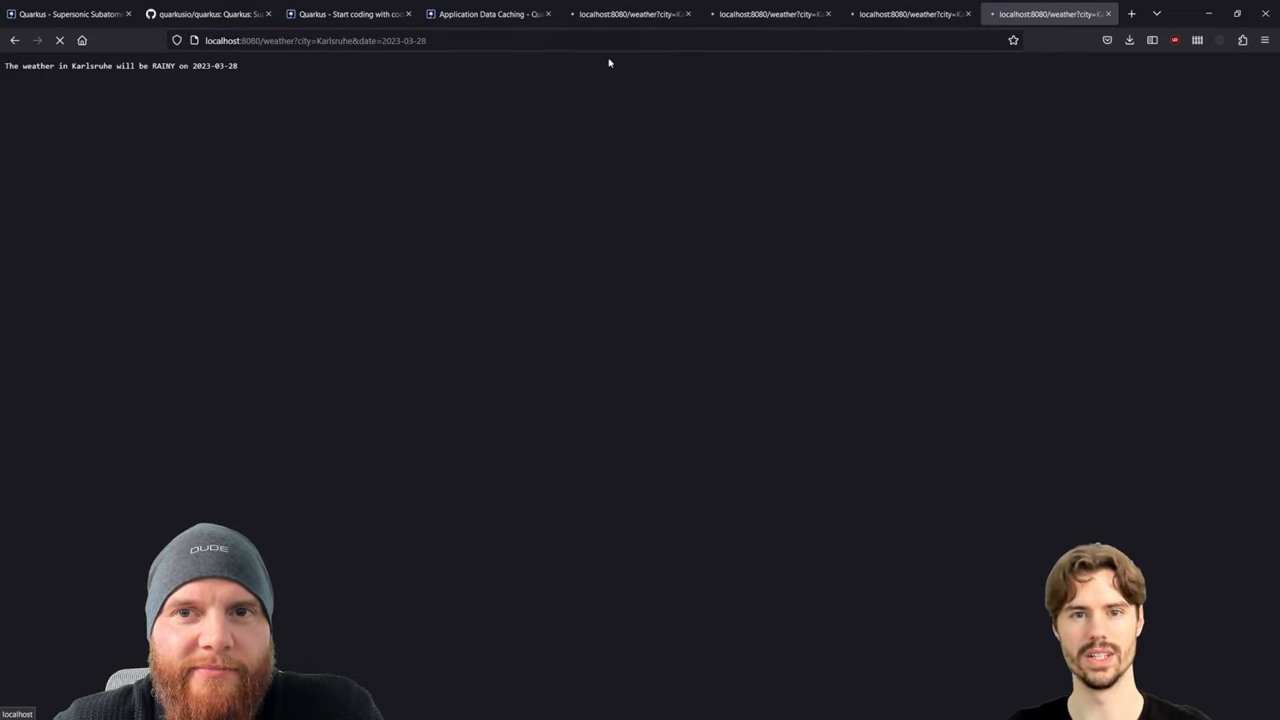
mouse_move(897, 280)
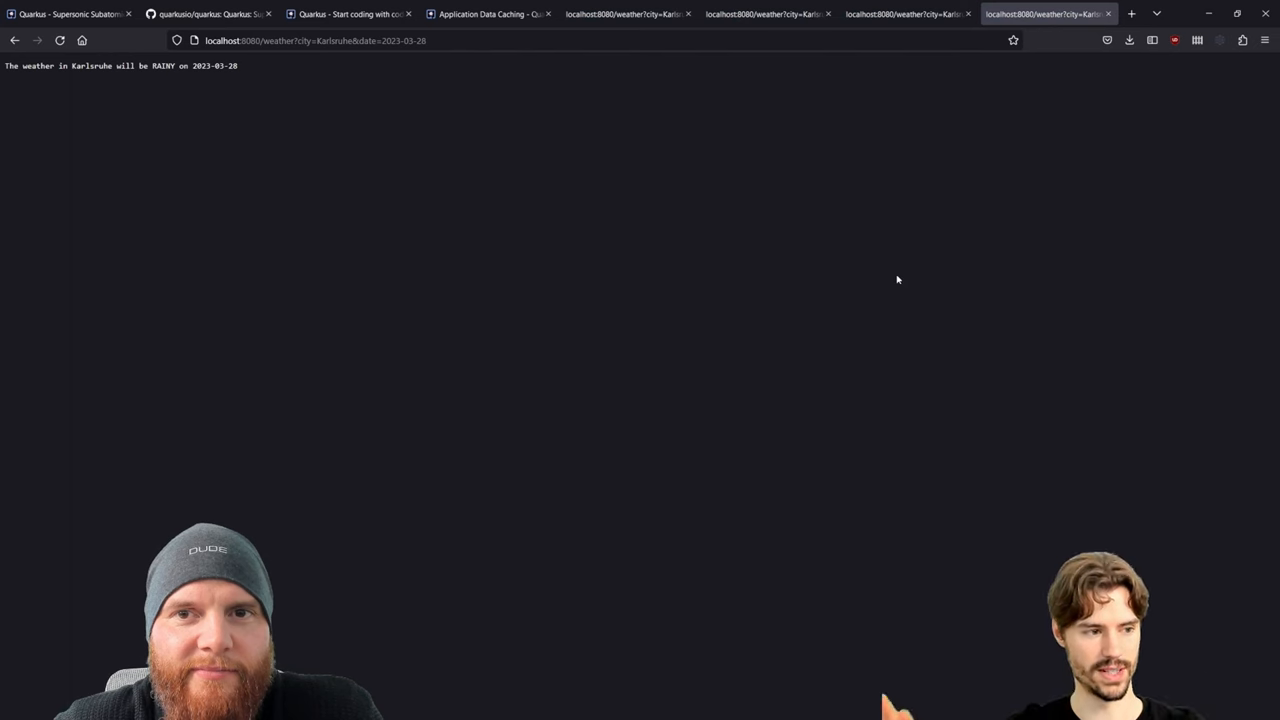
mouse_move(868, 57)
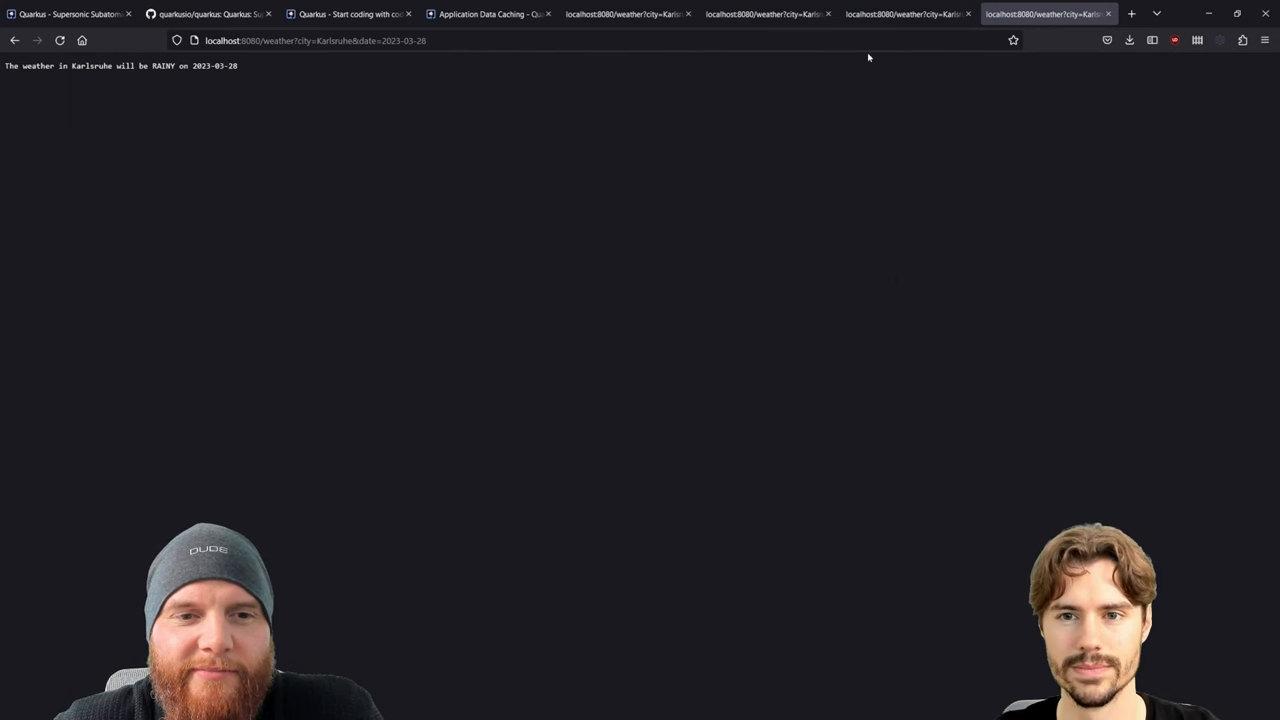